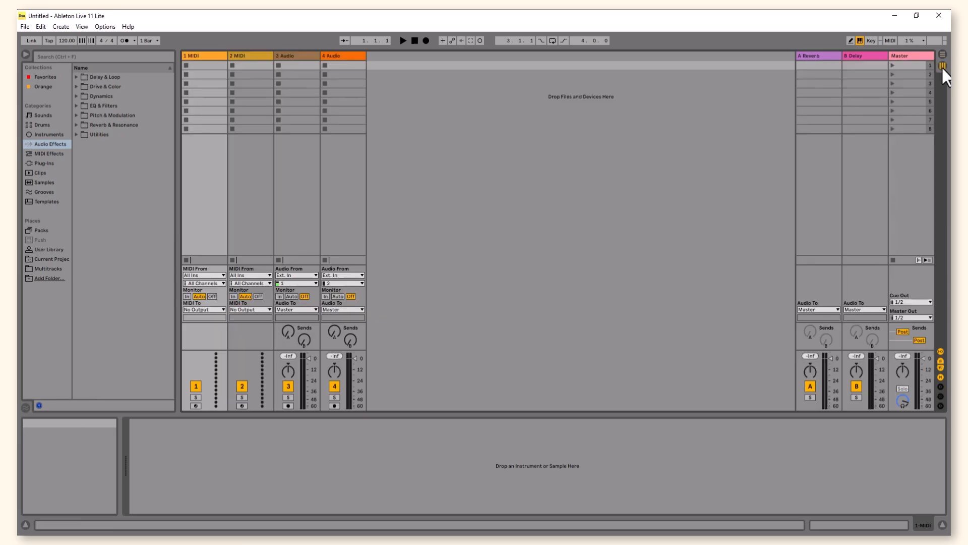
Switch the default set from Session View to Arrangement View.
left_click(941, 55)
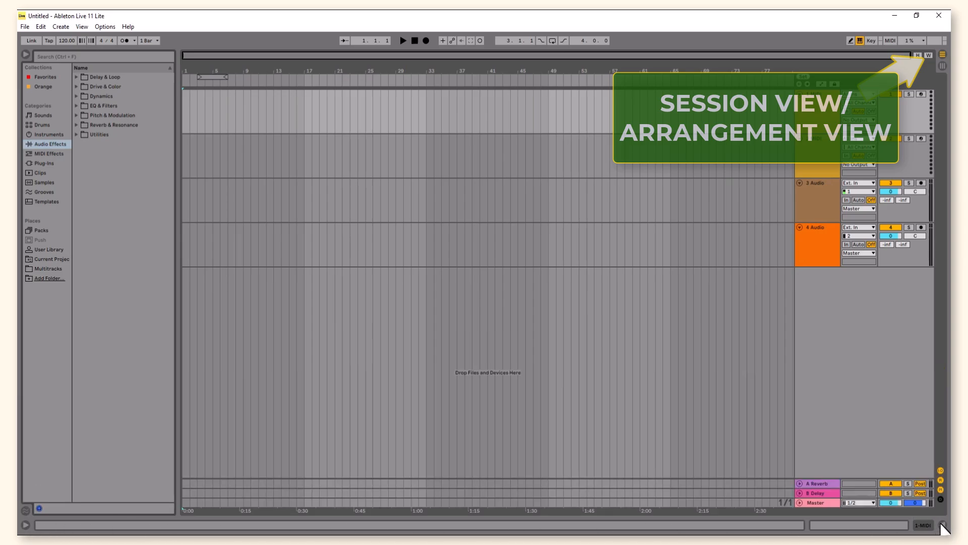
Set the insert point at the arrangement start and browse the Sounds category.
left_click(963, 525)
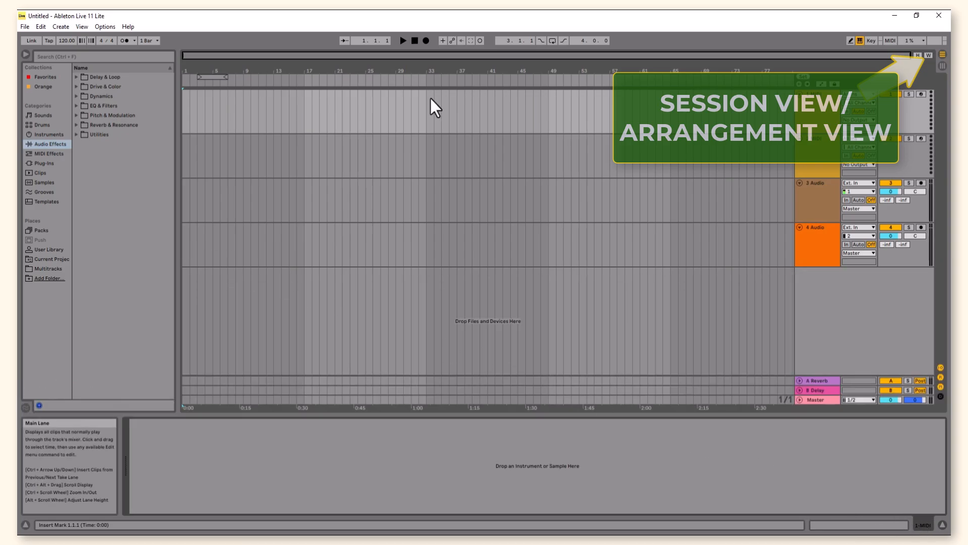
left_click(44, 115)
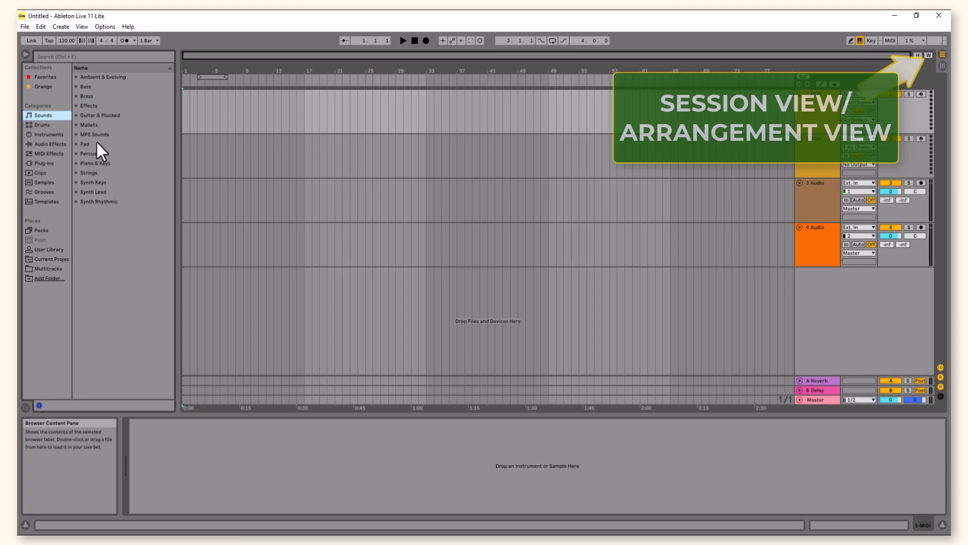
mouse_move(26, 57)
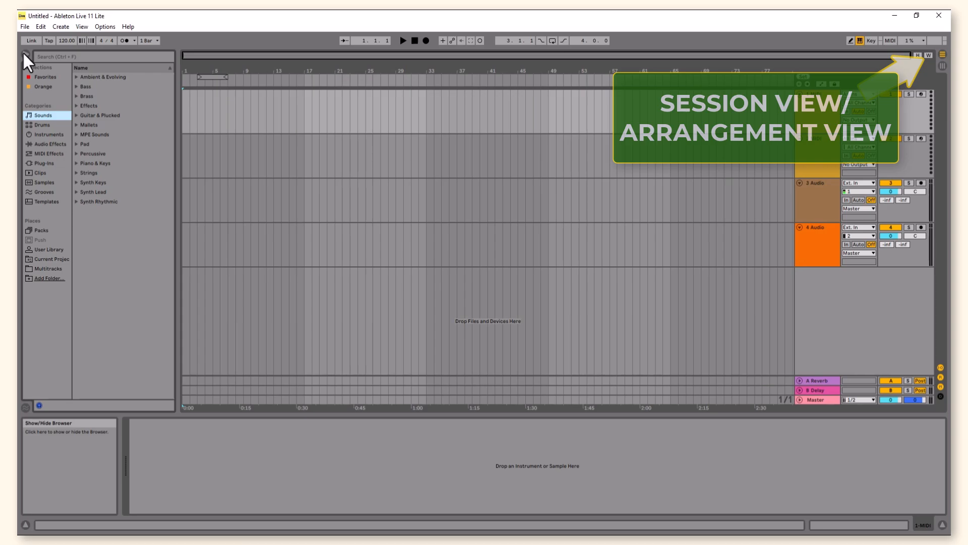
Toggle the library browser off so the arrangement fills the window.
left_click(26, 56)
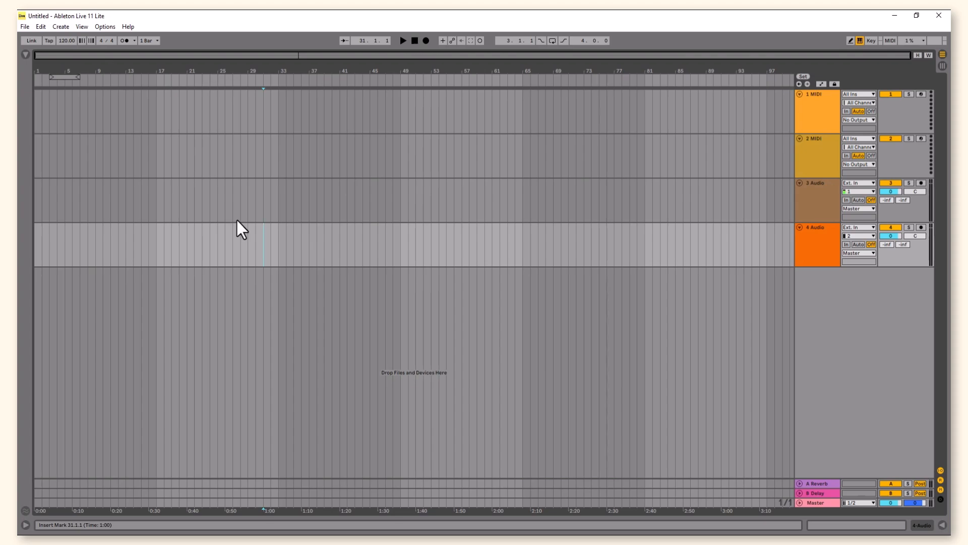
left_click(25, 27)
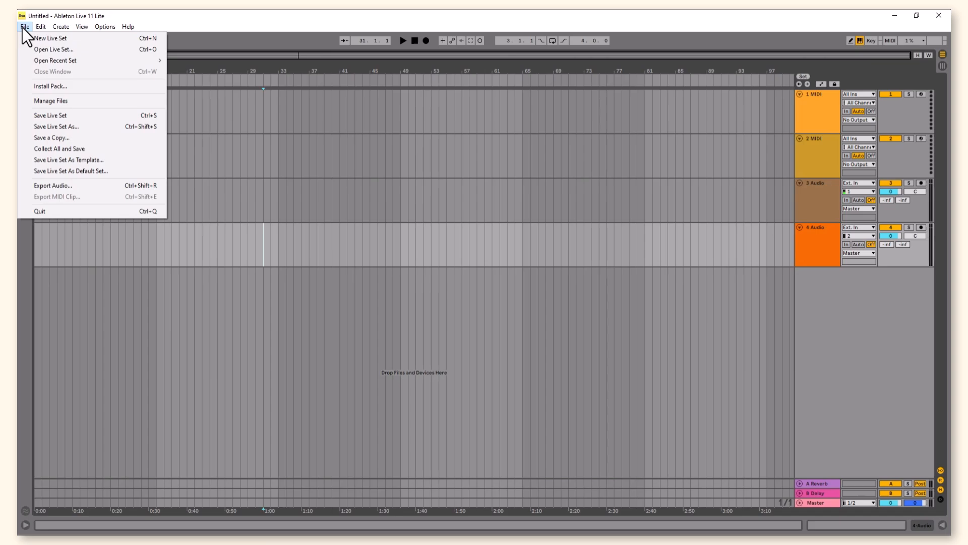
left_click(40, 27)
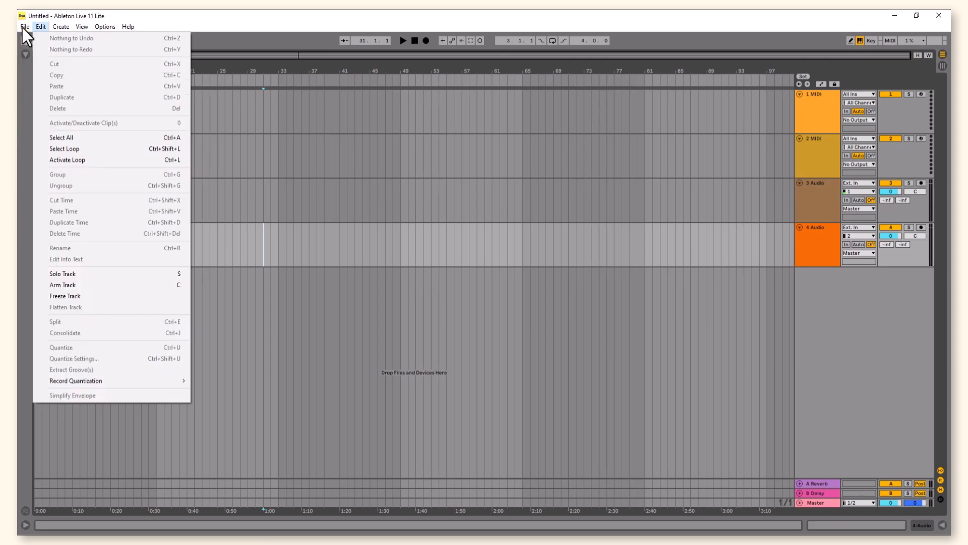
left_click(60, 27)
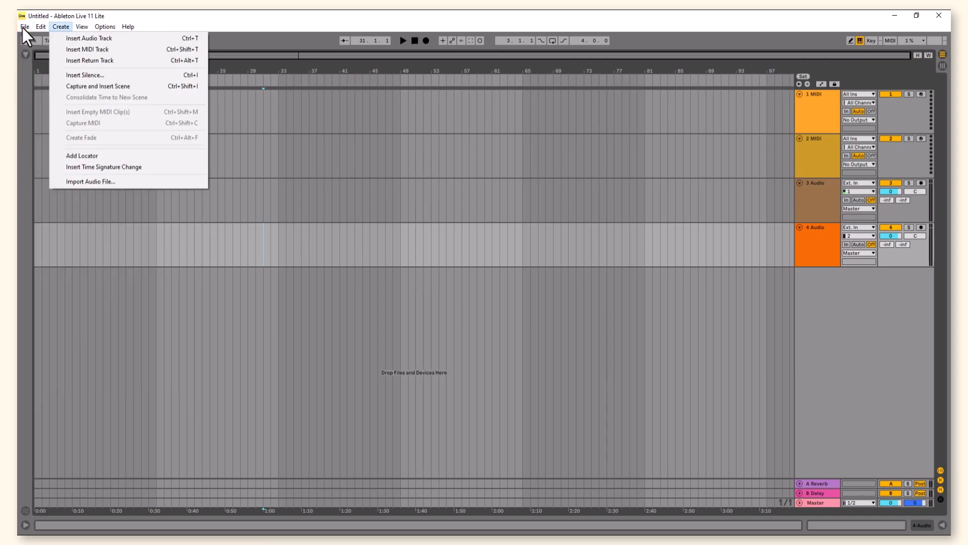
left_click(81, 26)
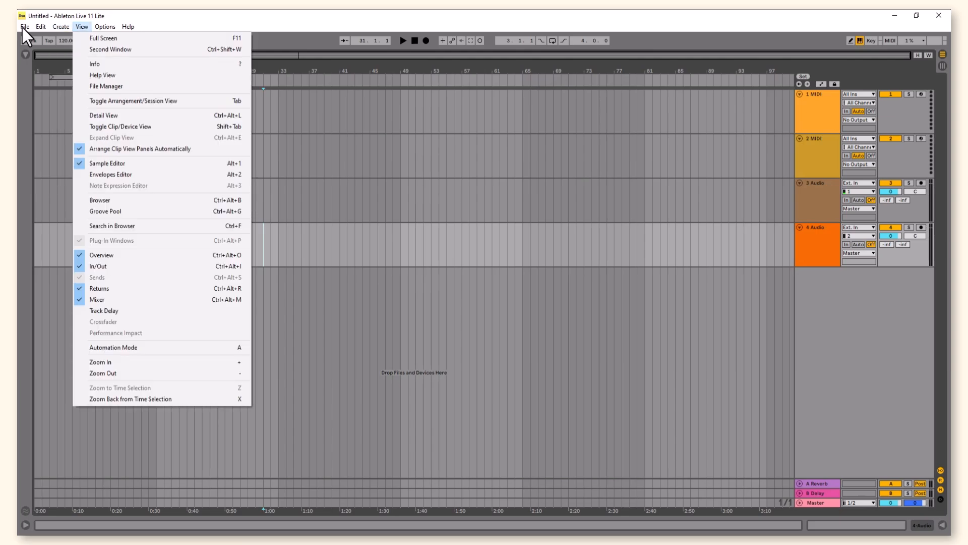
left_click(127, 27)
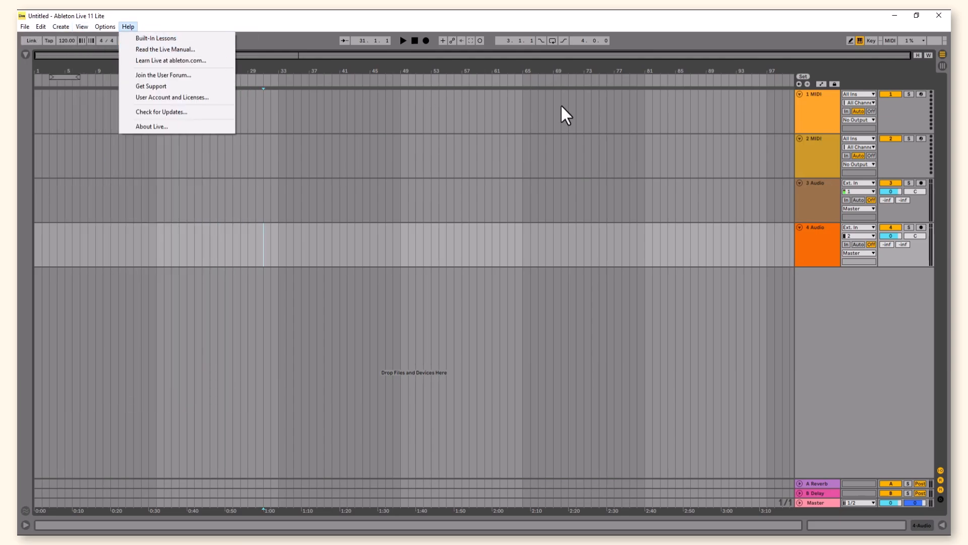
right_click(814, 137)
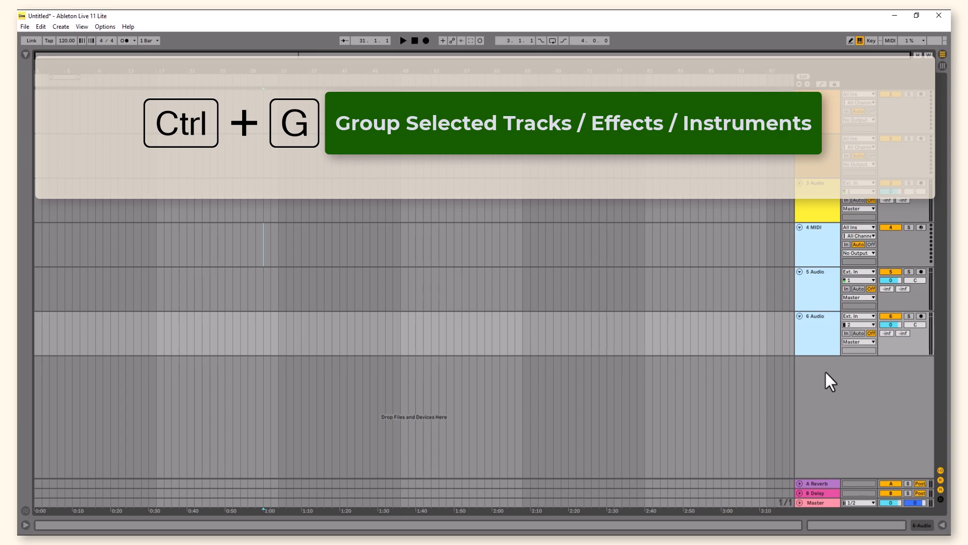
Group the selected tracks with Ctrl+G.
key("ctrl+g")
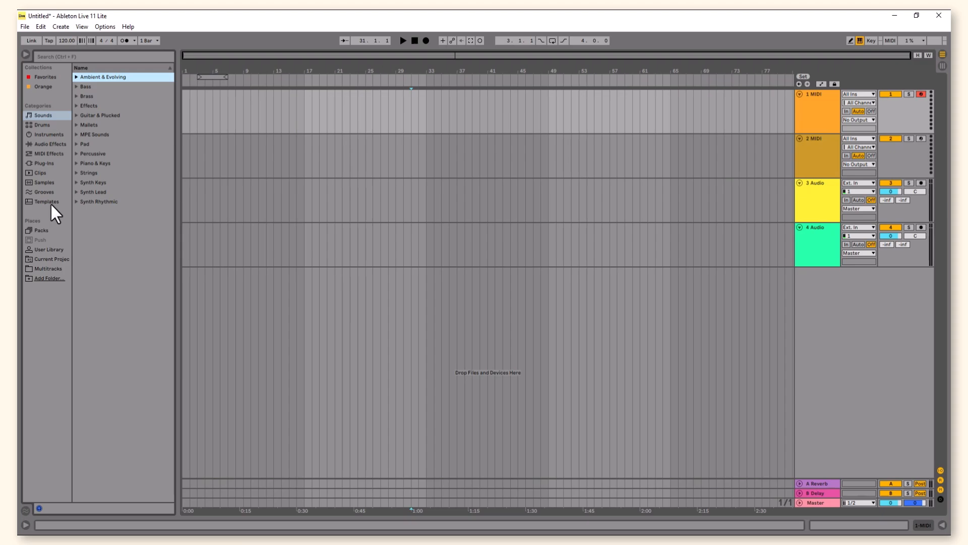
mouse_move(838, 183)
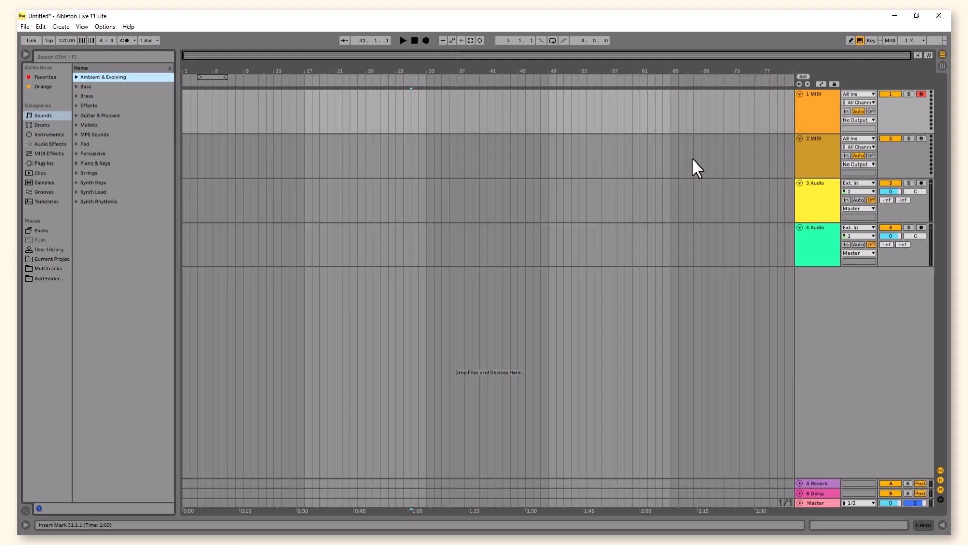
Expand the Brass group to reach Basic Silk Horns.adg for the 1 MIDI track.
left_click(85, 95)
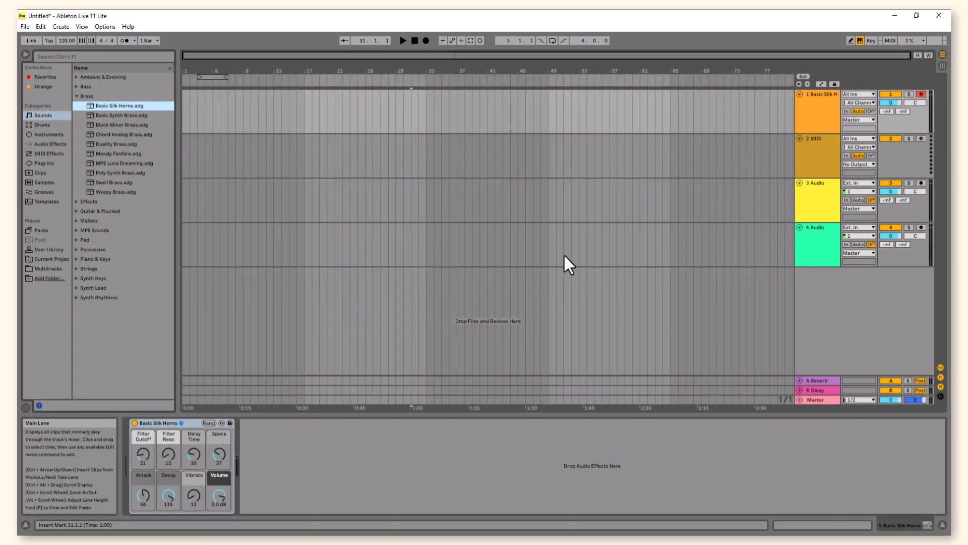
left_click(105, 27)
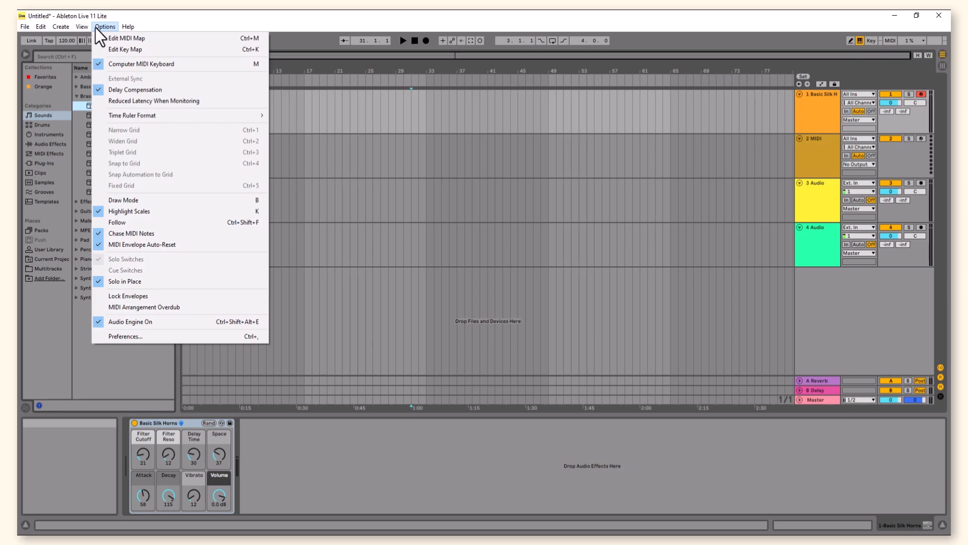
left_click(124, 336)
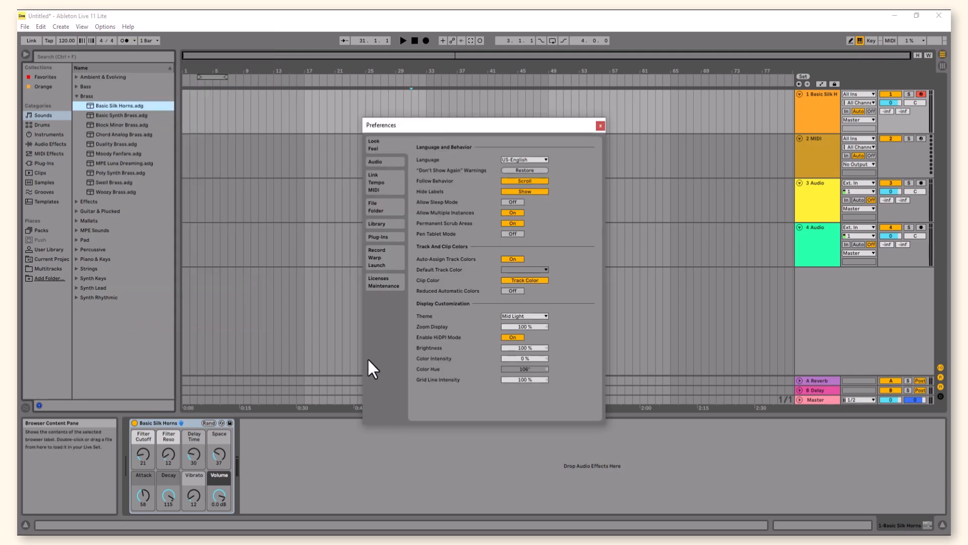
left_click(375, 162)
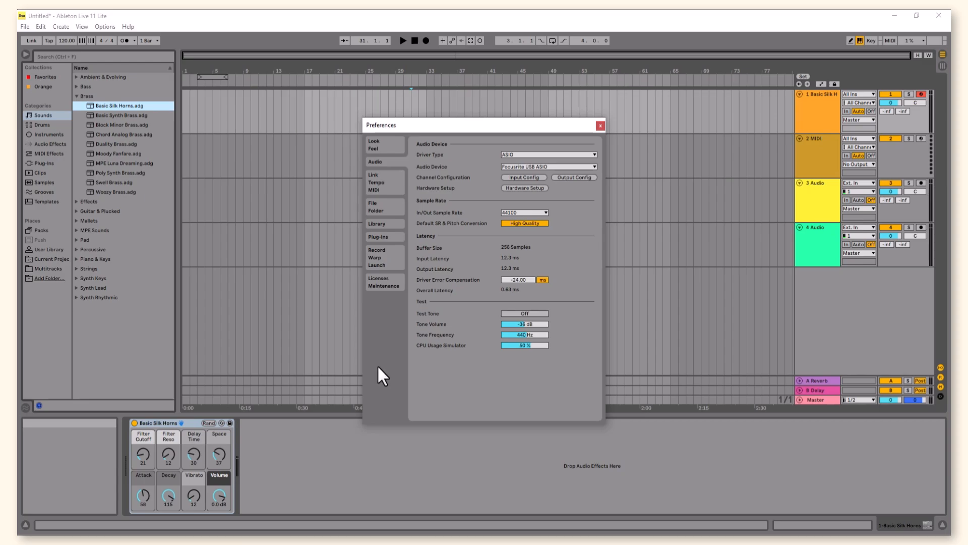
left_click(373, 145)
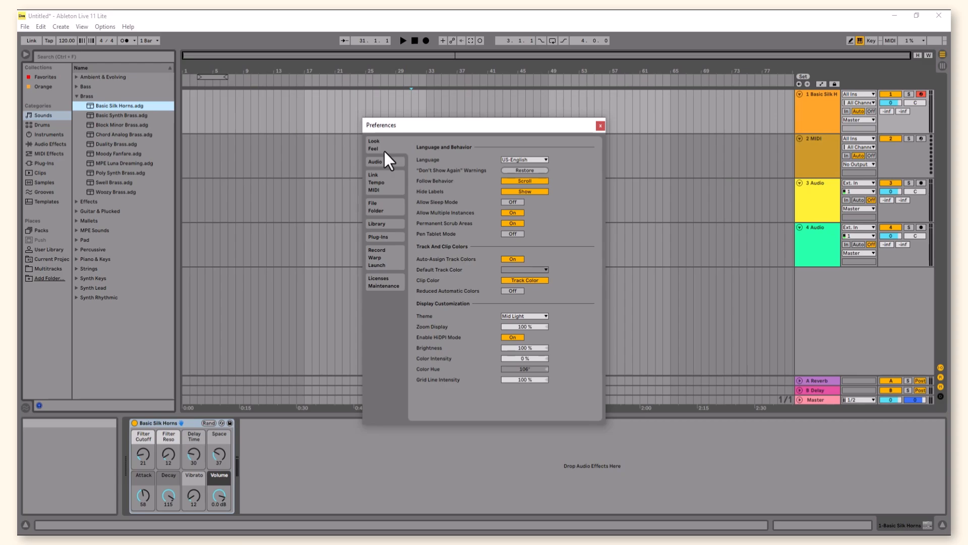
left_click(375, 187)
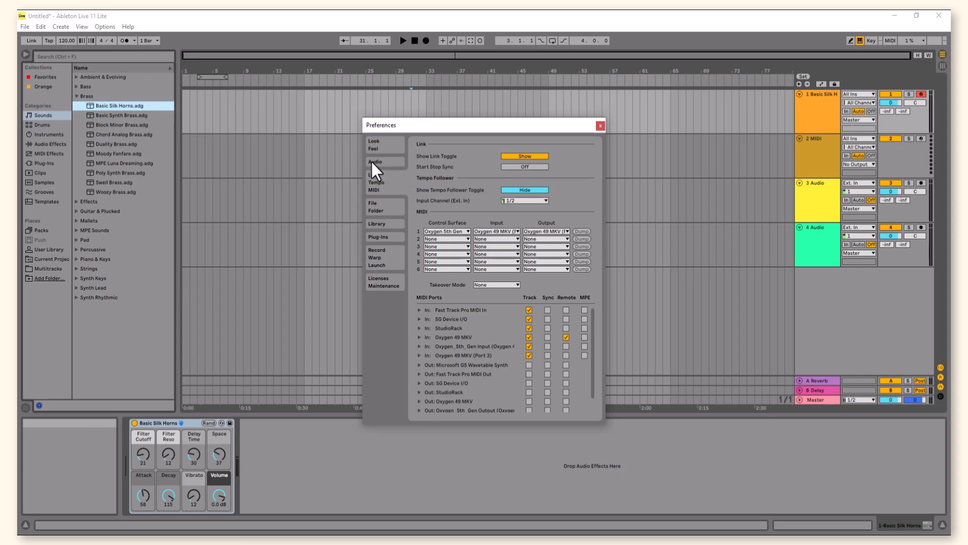
left_click(375, 162)
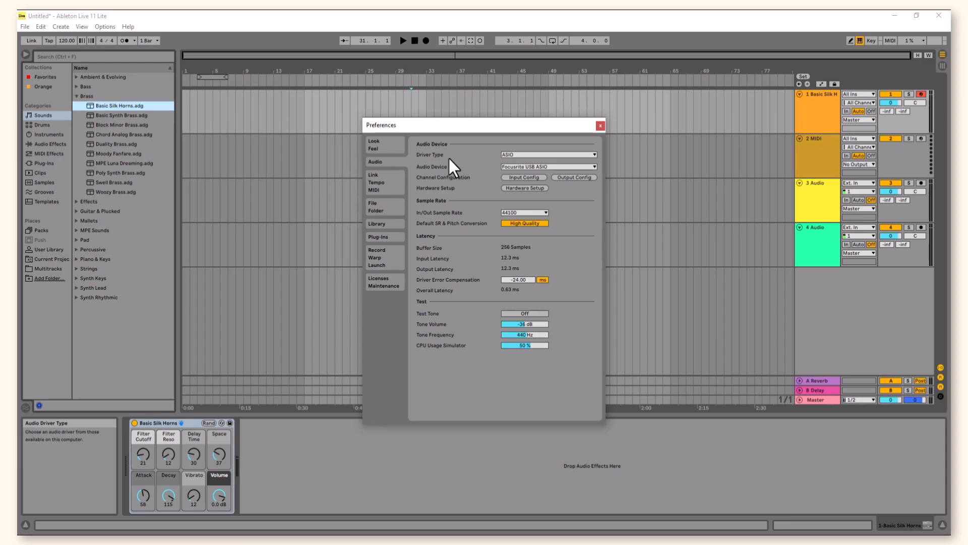
mouse_move(537, 161)
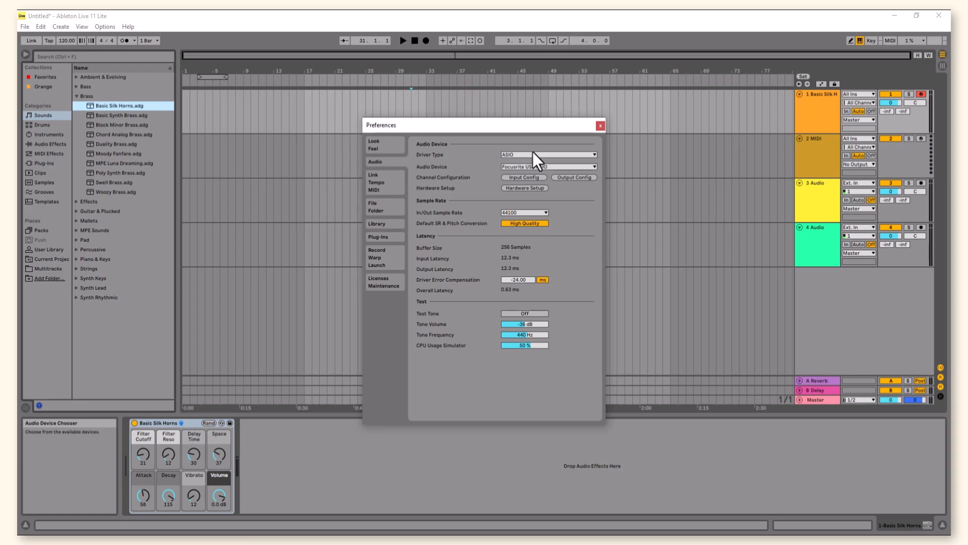
left_click(599, 126)
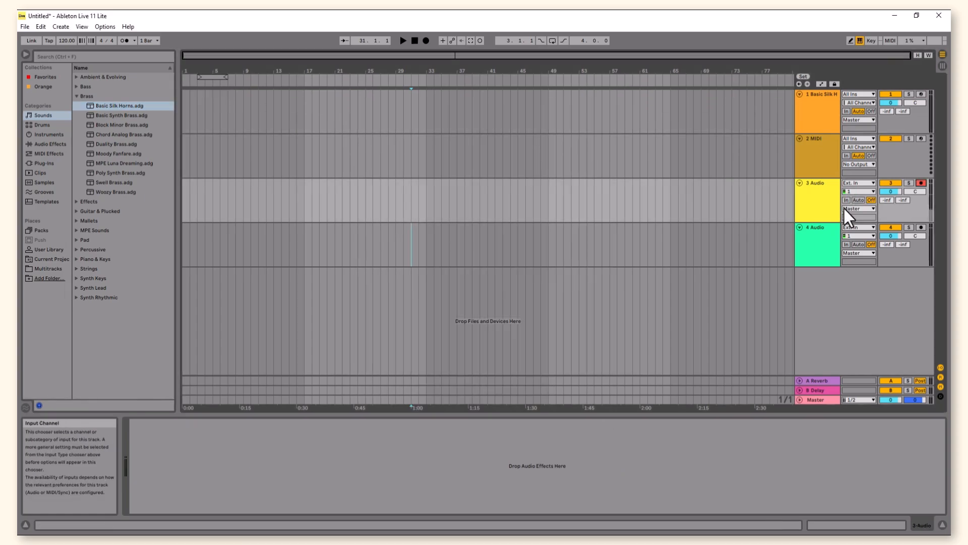
Set track 3 Audio's input to channel 1, then record a short clip and stop.
left_click(857, 190)
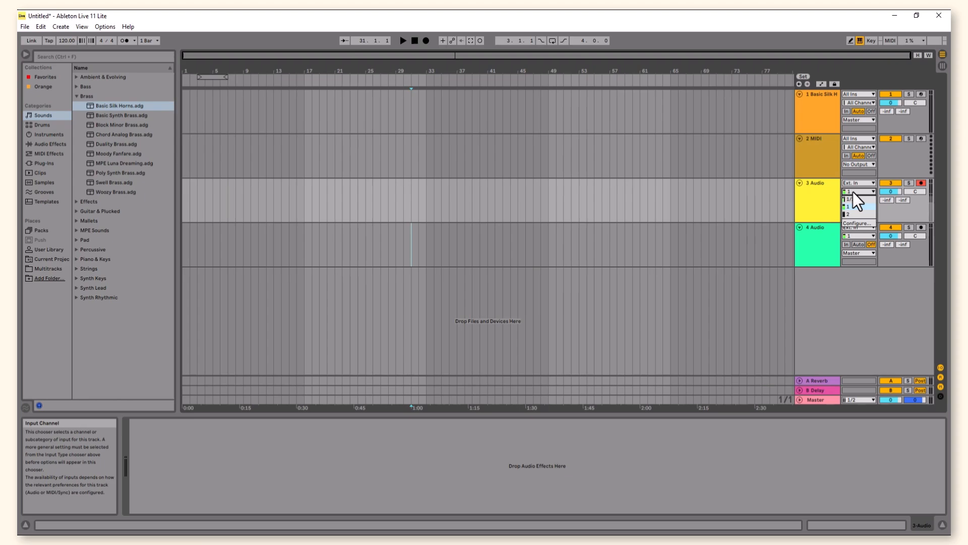
left_click(857, 209)
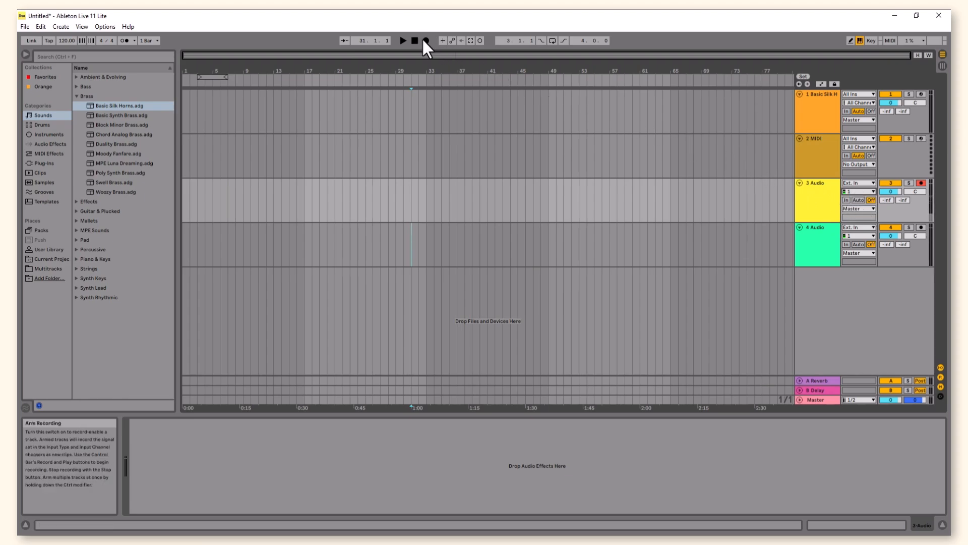
left_click(424, 40)
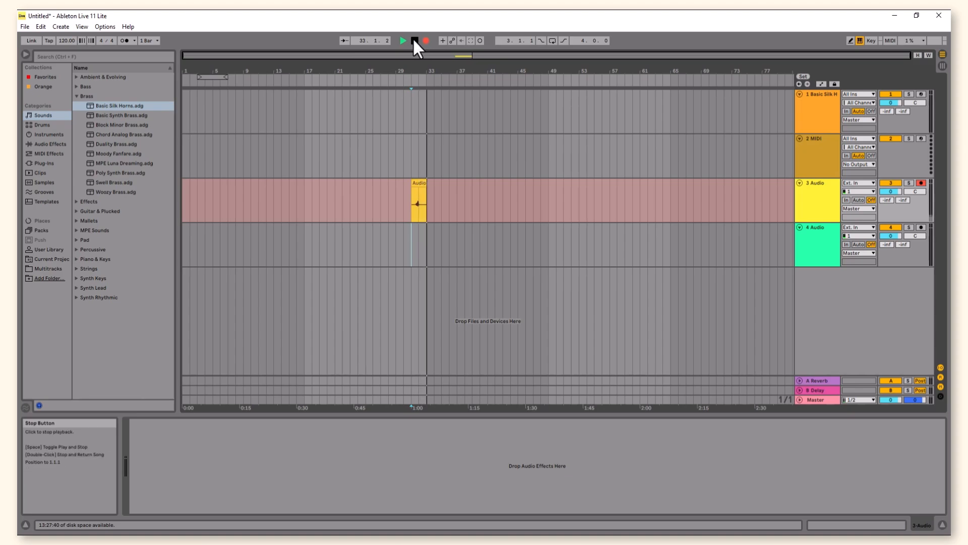
left_click(415, 41)
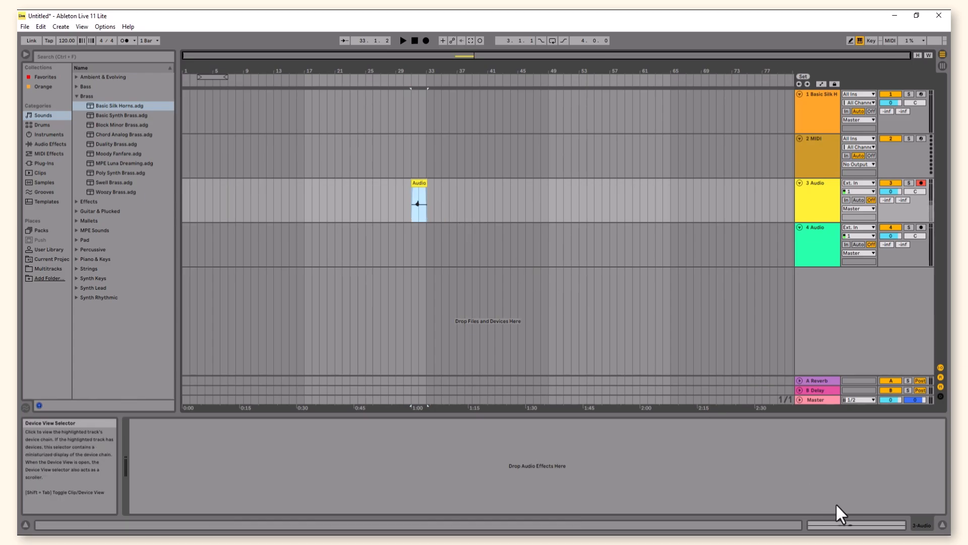
Open the recorded clip in Clip View and lower its Gain slider.
double_click(418, 204)
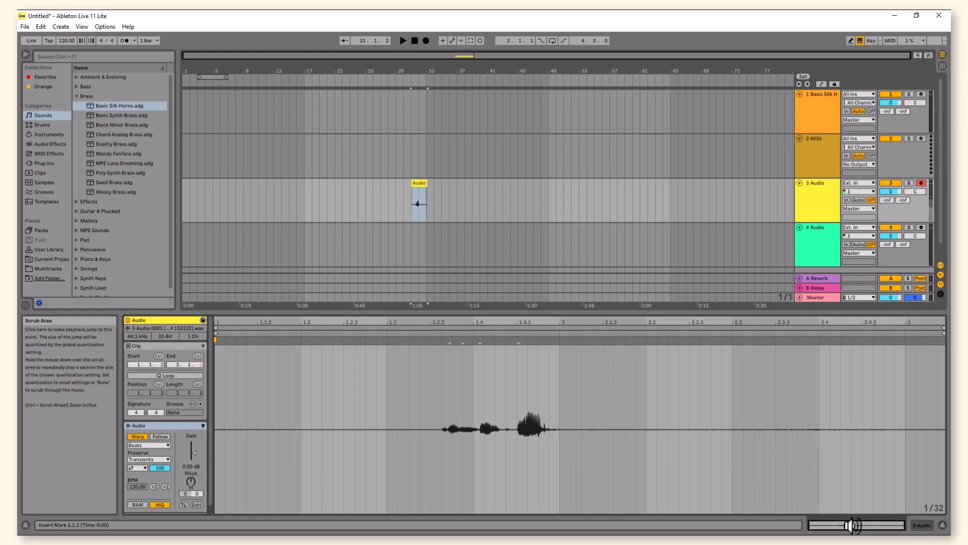
mouse_move(192, 451)
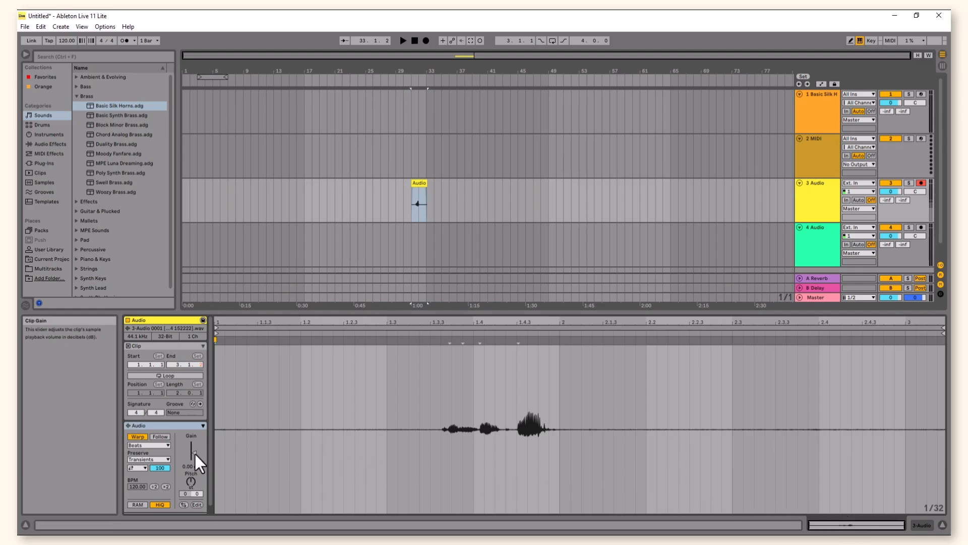
left_click_drag(192, 454, 193, 438)
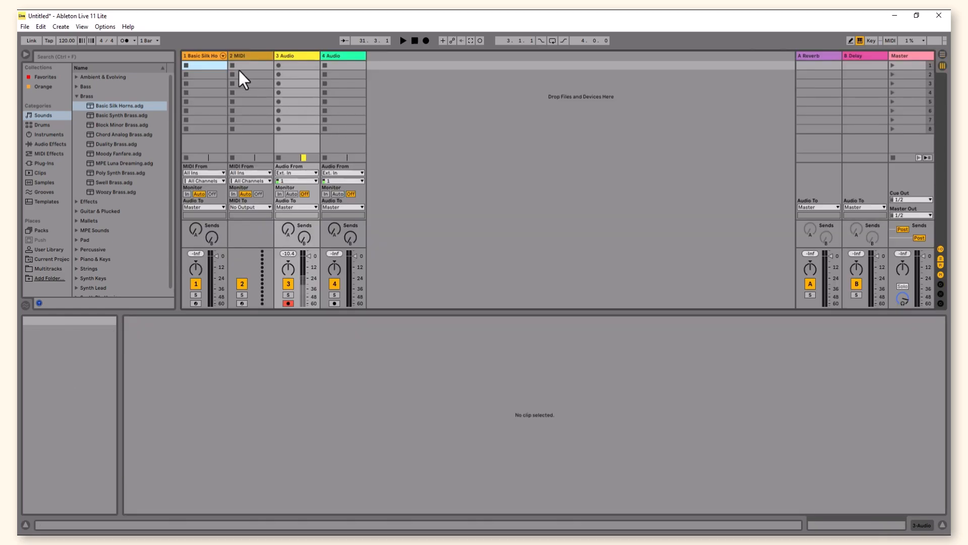
Select an empty clip slot on the MIDI track in Session View.
left_click(203, 65)
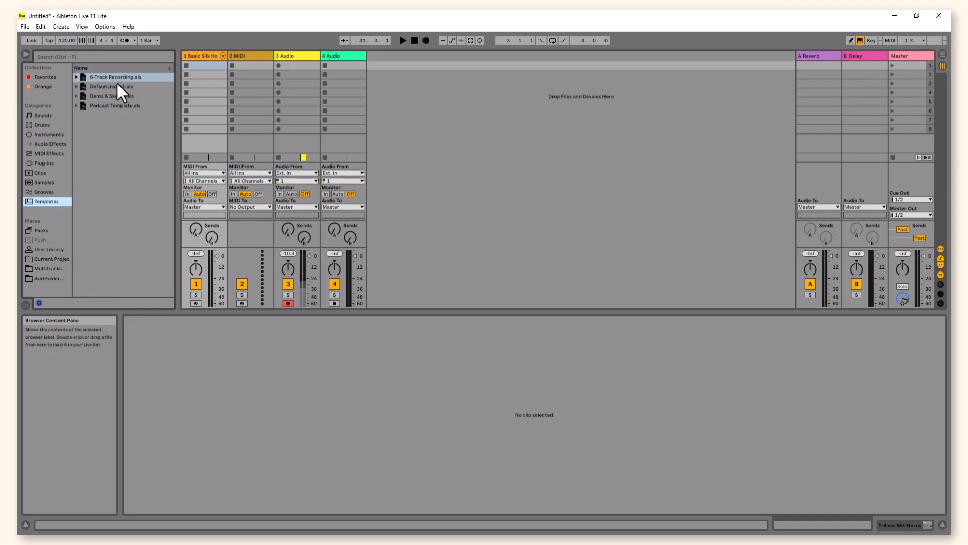
Load Demo & Sketch.als from Templates and answer the save prompt.
left_click(113, 87)
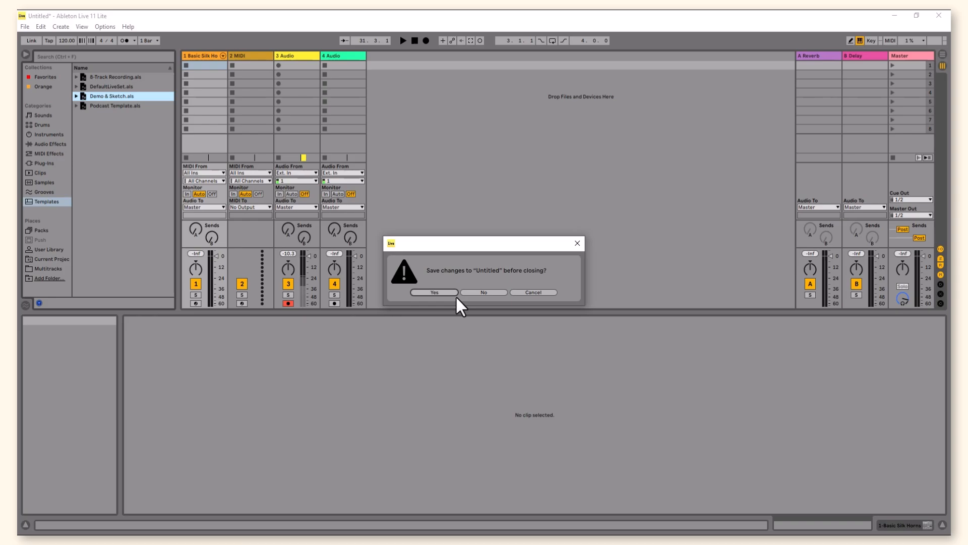
left_click(483, 297)
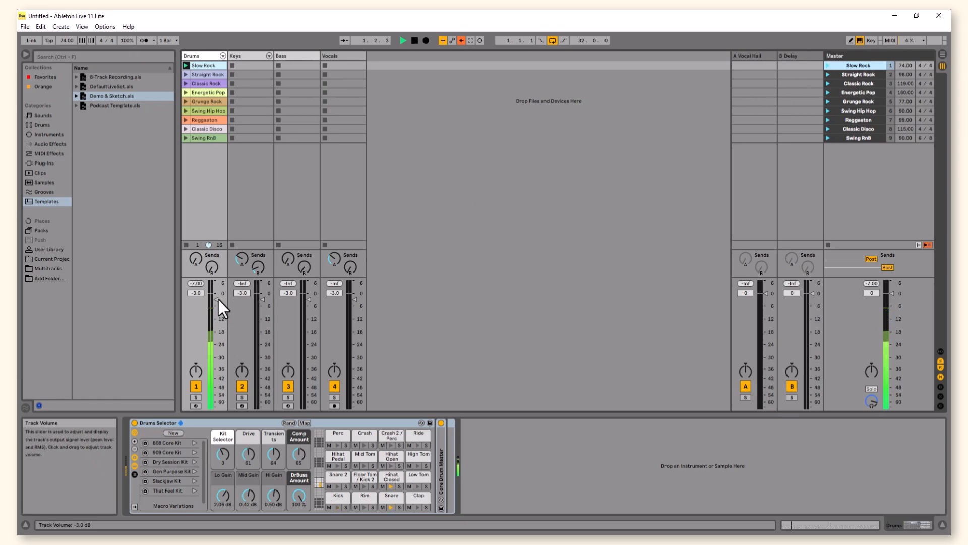
Set the Drums volume to -10 dB and launch the Straight Rock scene.
left_click_drag(213, 302, 213, 317)
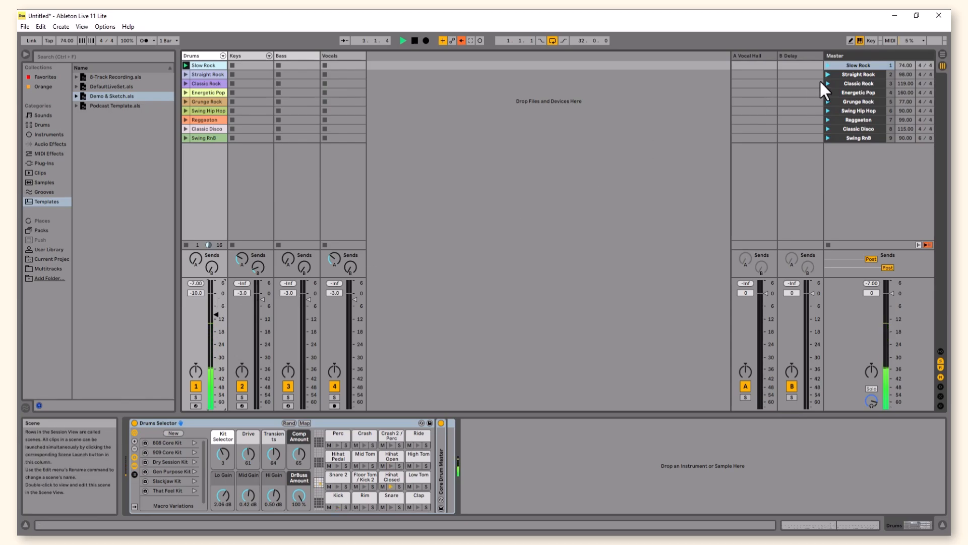
left_click(858, 137)
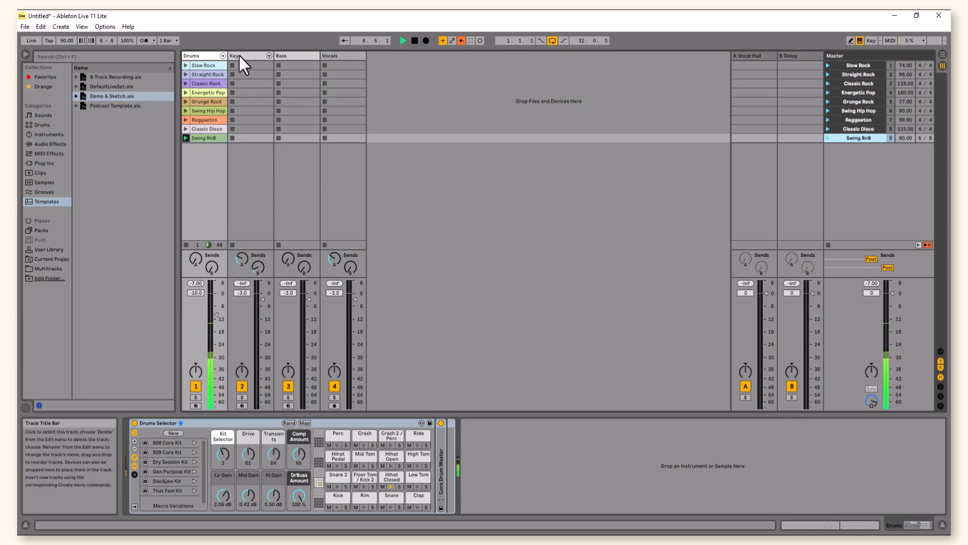
Select the Keys track and record a new Keys 5 clip into its first slot.
left_click(250, 56)
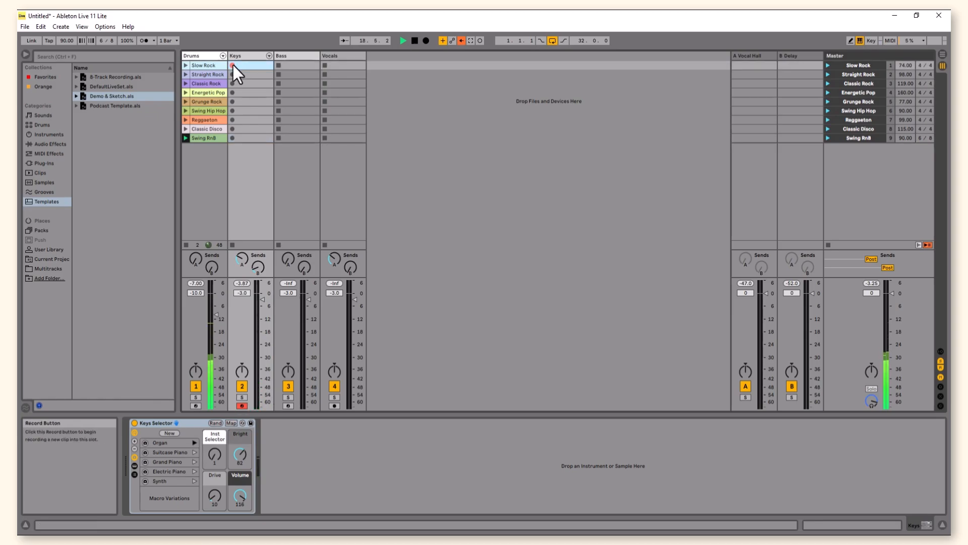
left_click(233, 66)
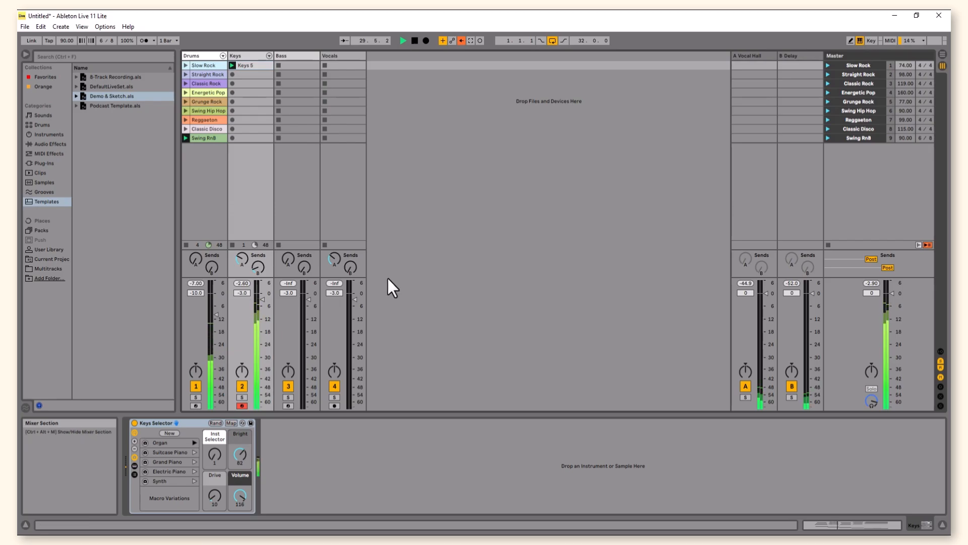
mouse_move(384, 310)
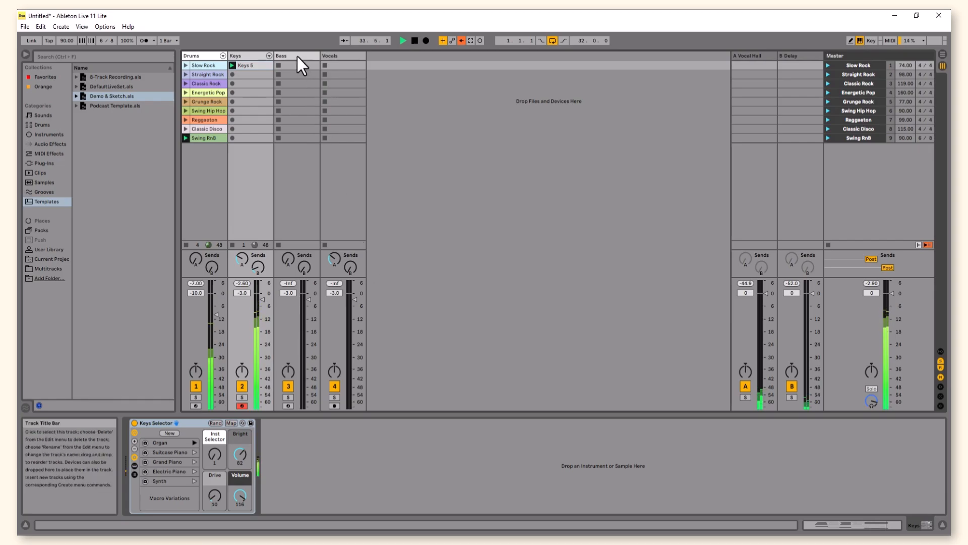
Select the Bass track.
left_click(295, 65)
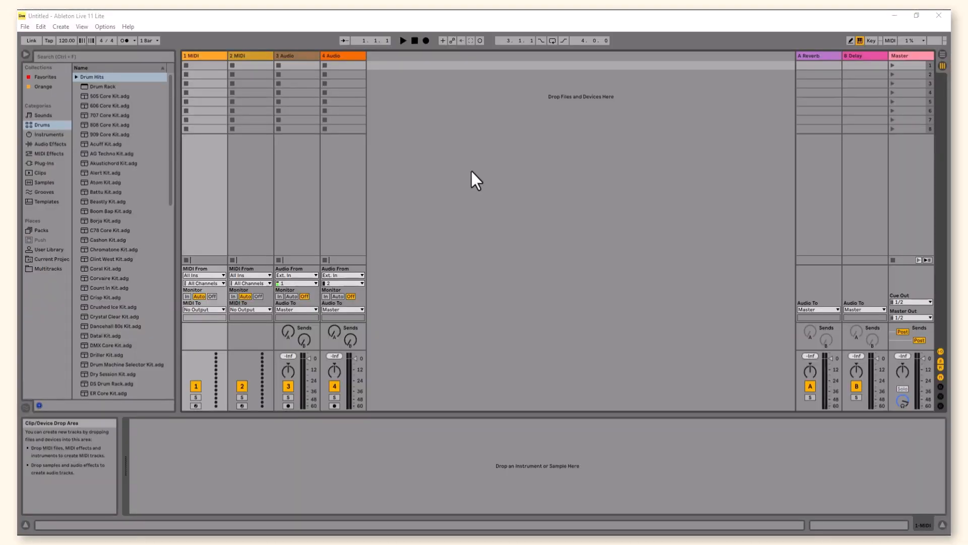
mouse_move(490, 203)
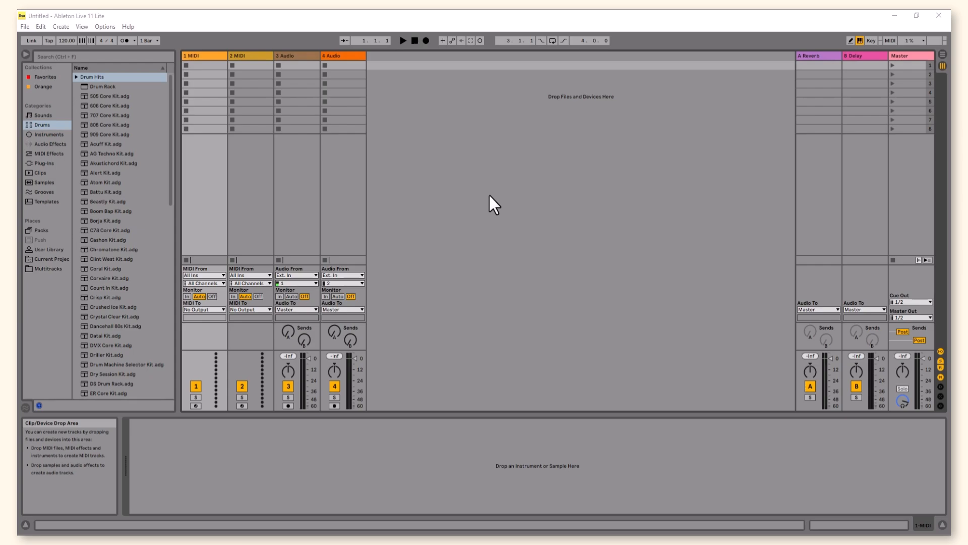
mouse_move(131, 171)
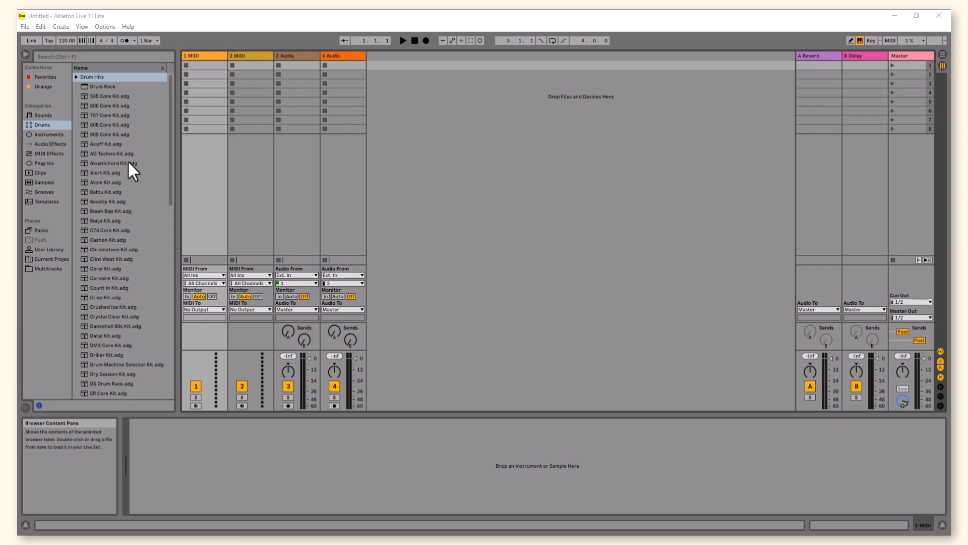
mouse_move(126, 134)
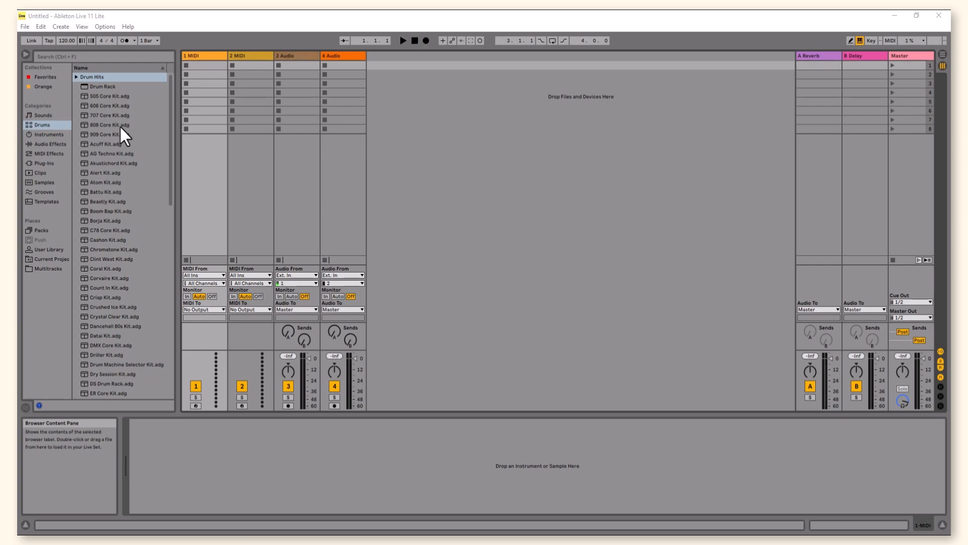
mouse_move(116, 90)
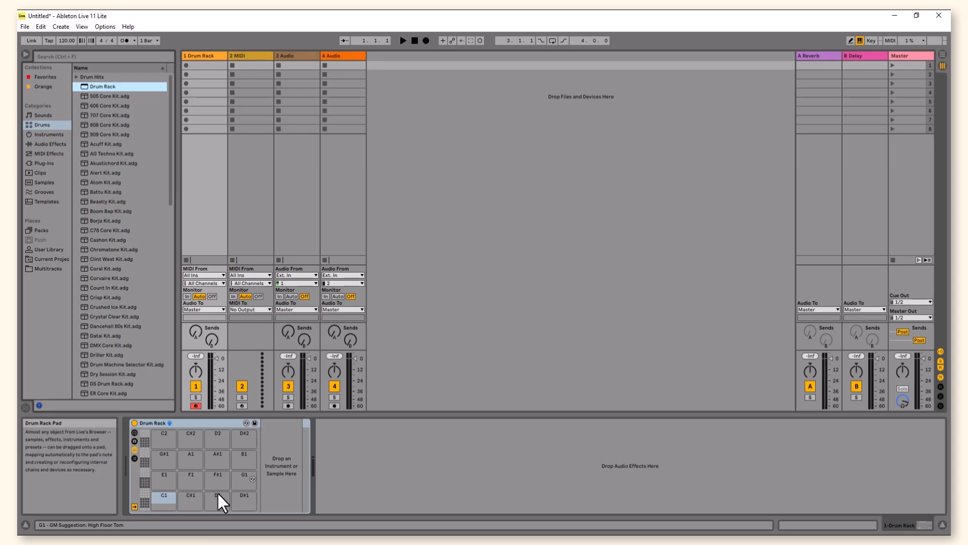
mouse_move(217, 455)
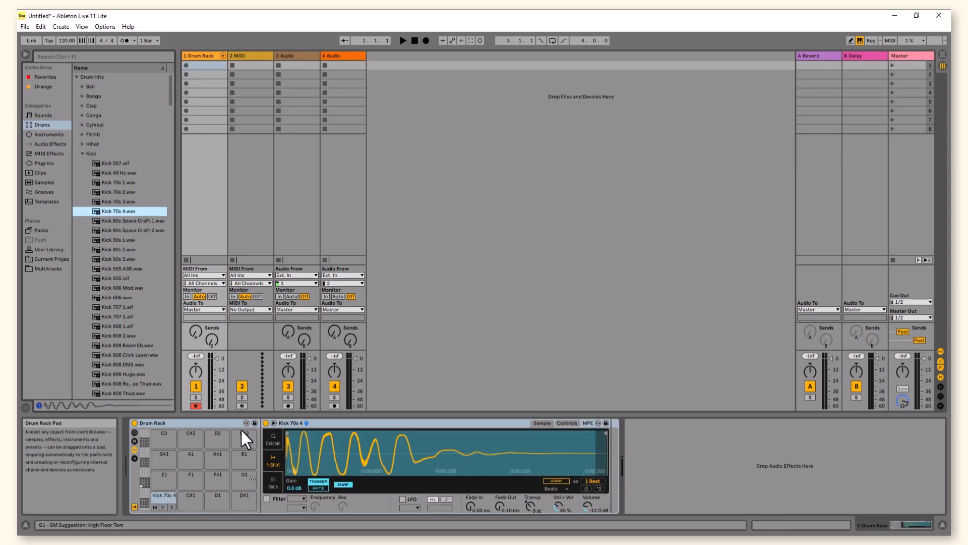
mouse_move(337, 358)
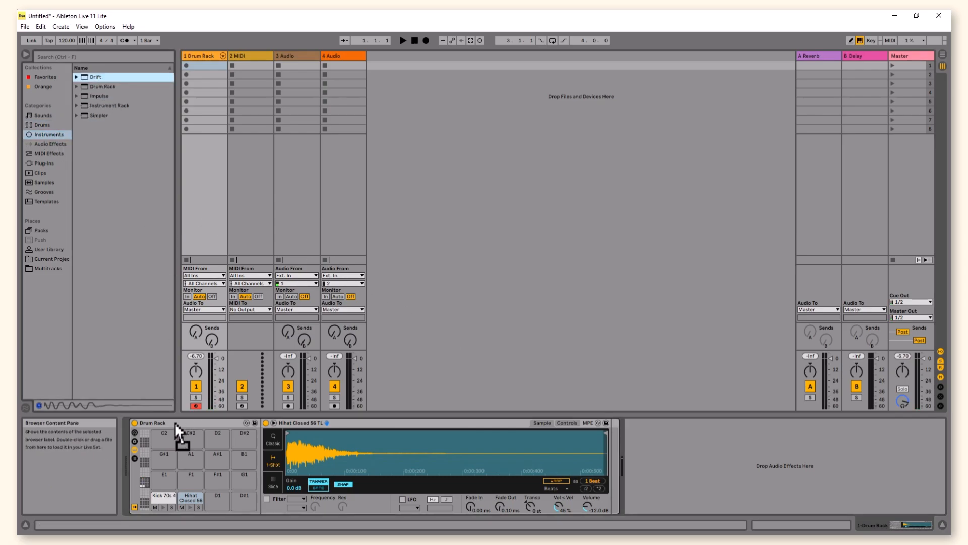
Load Drift, swap it for Simpler, then load the ARP 5th - C1.aif sample into Simpler.
double_click(95, 77)
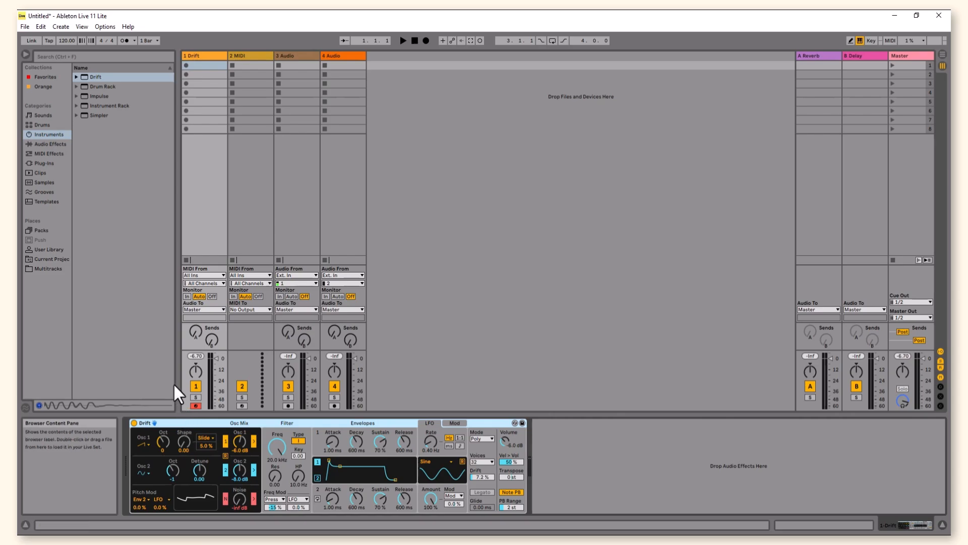
double_click(98, 116)
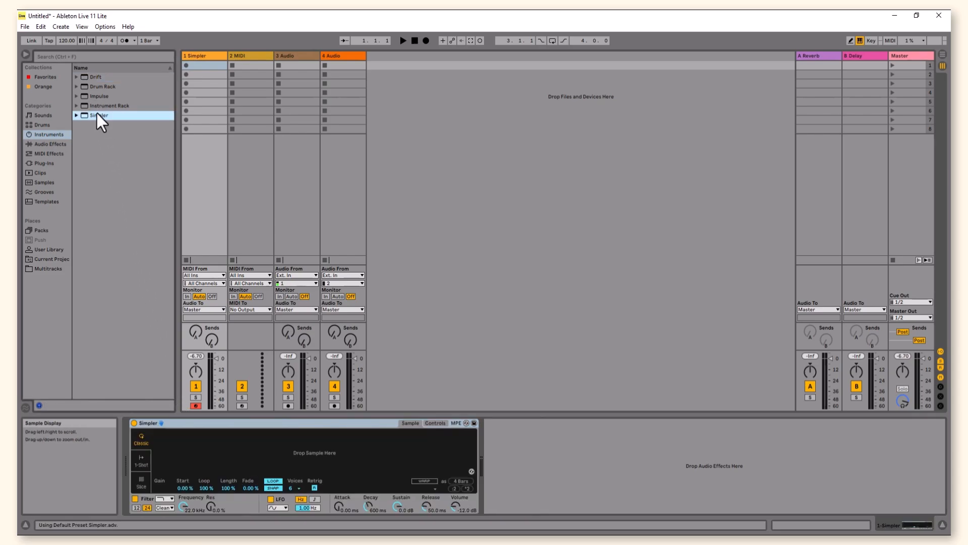
left_click(44, 183)
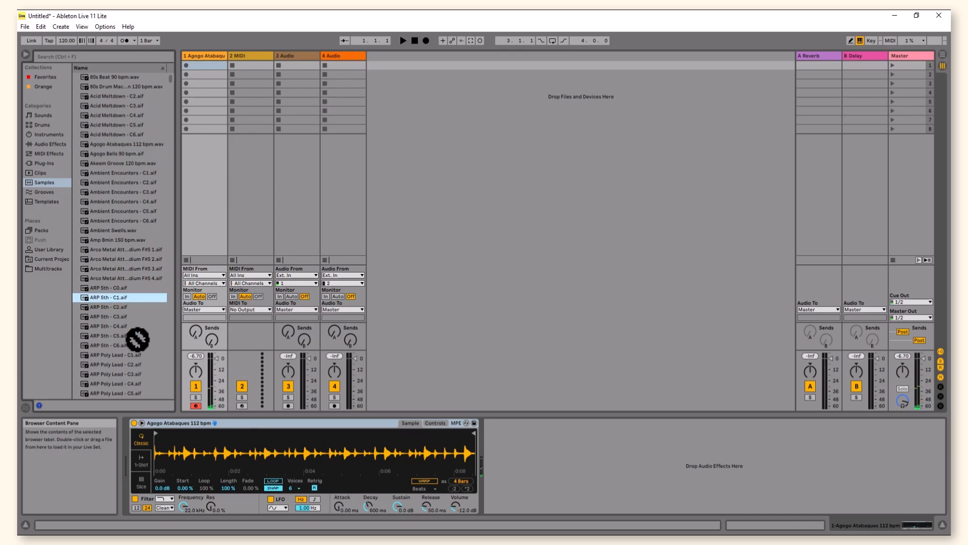
double_click(115, 303)
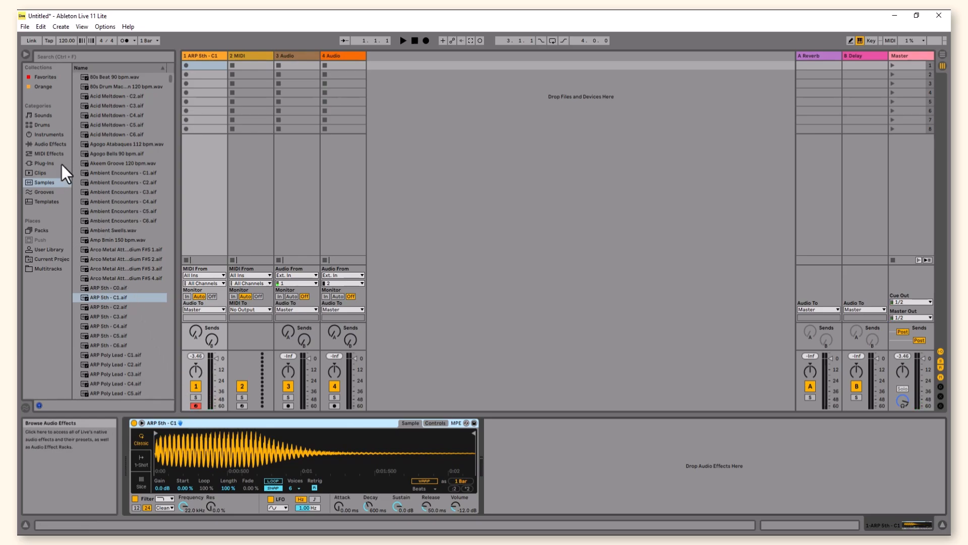
Browse Instruments and expand the Impulse and Instrument Rack preset folders.
left_click(47, 134)
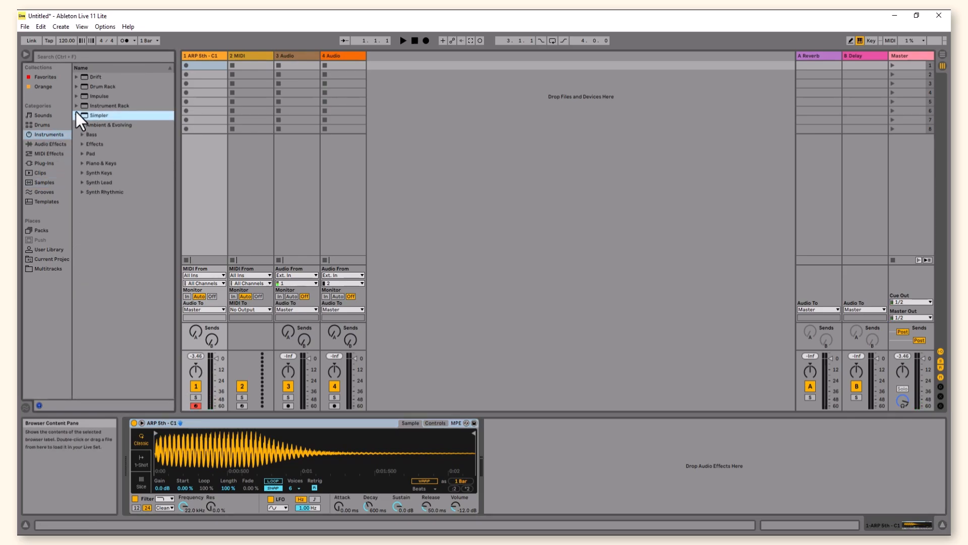
left_click(99, 96)
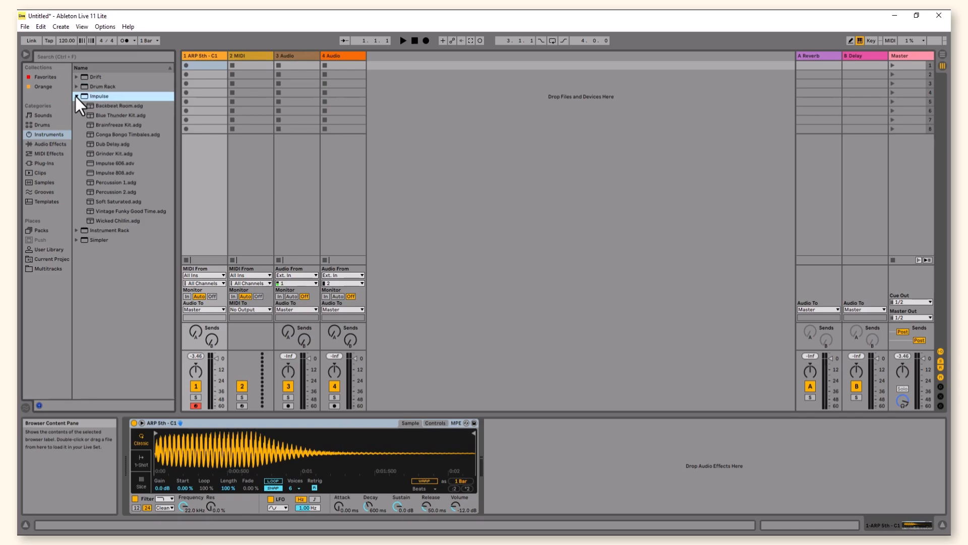
left_click(109, 106)
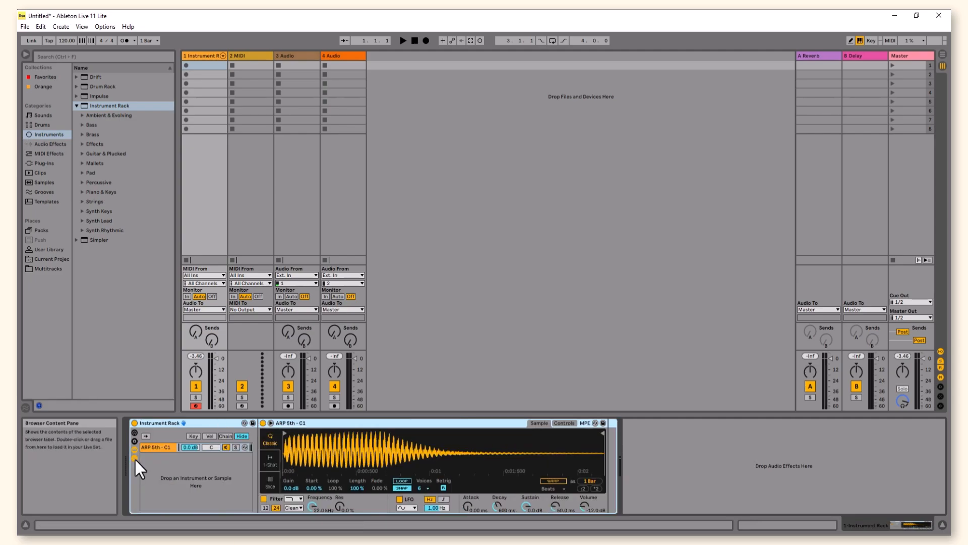
Load Complex Zipper FX.adg from Instrument Rack Effects and select its chain.
left_click(80, 143)
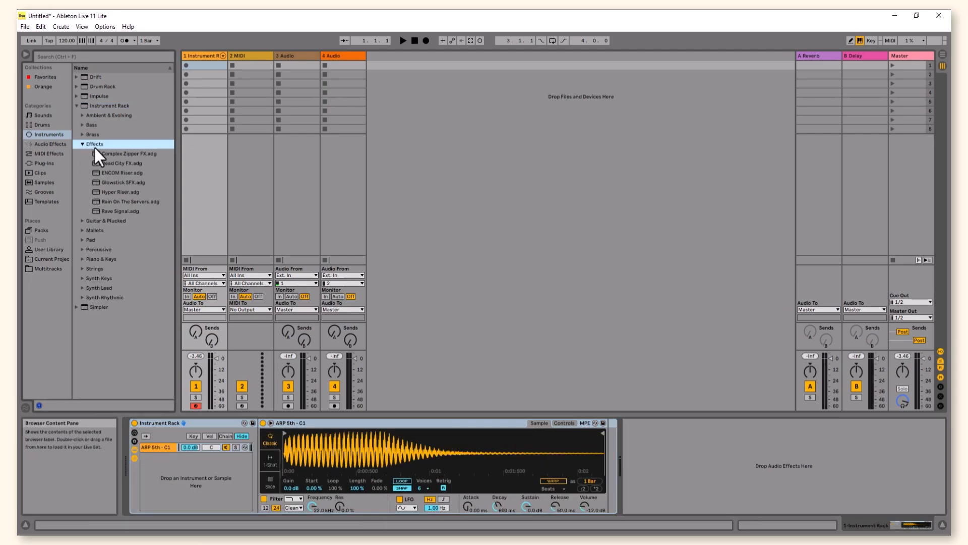
double_click(127, 153)
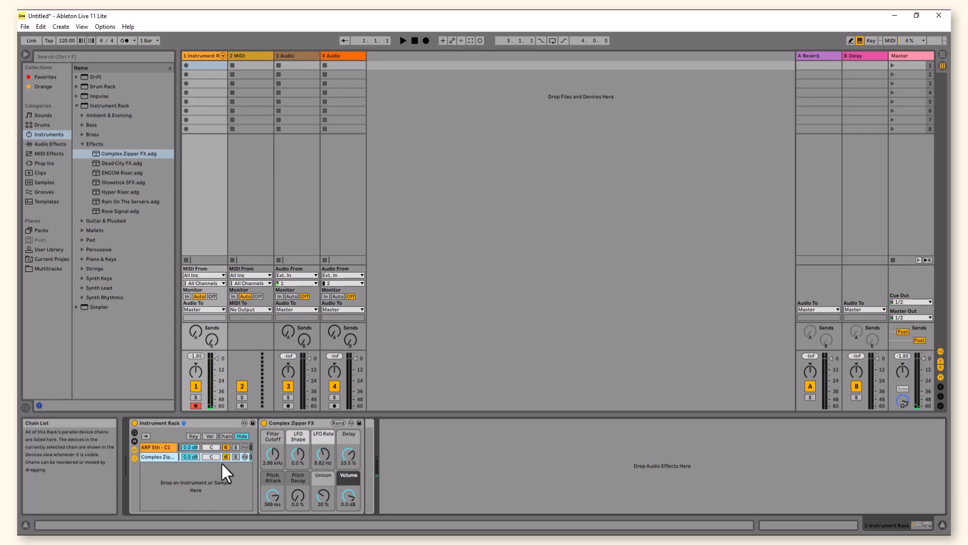
left_click(49, 154)
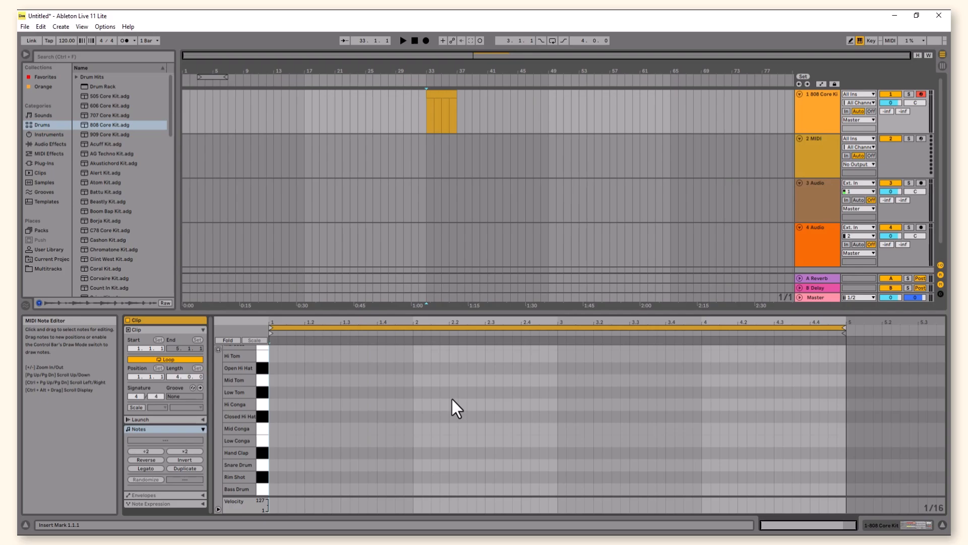
mouse_move(277, 498)
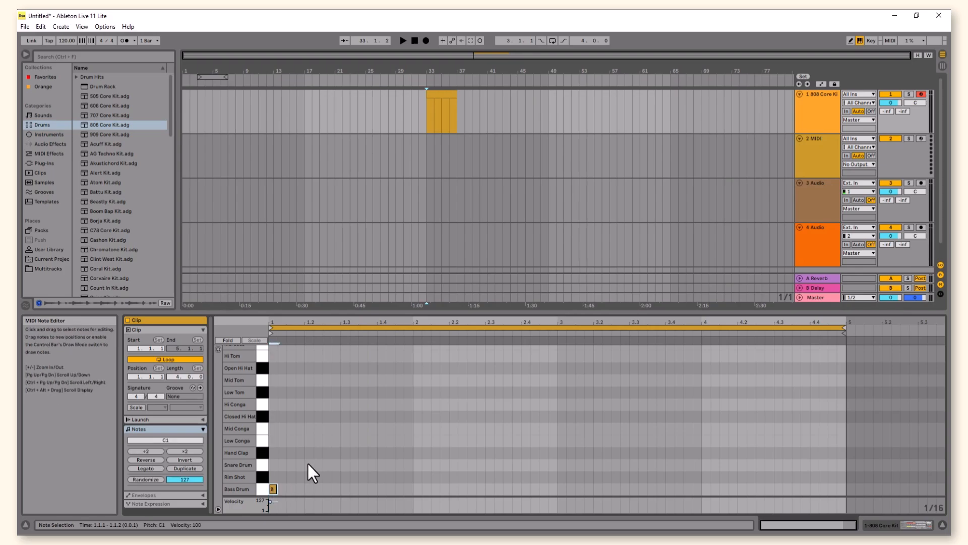
Draw a beat-two snare and closed hi-hats, and reposition a bass drum note.
left_click(308, 464)
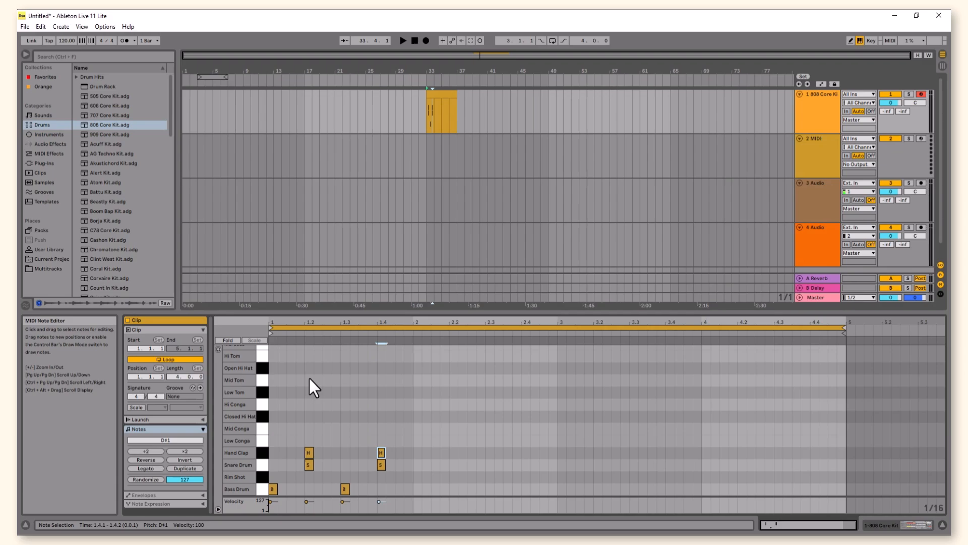
left_click(273, 416)
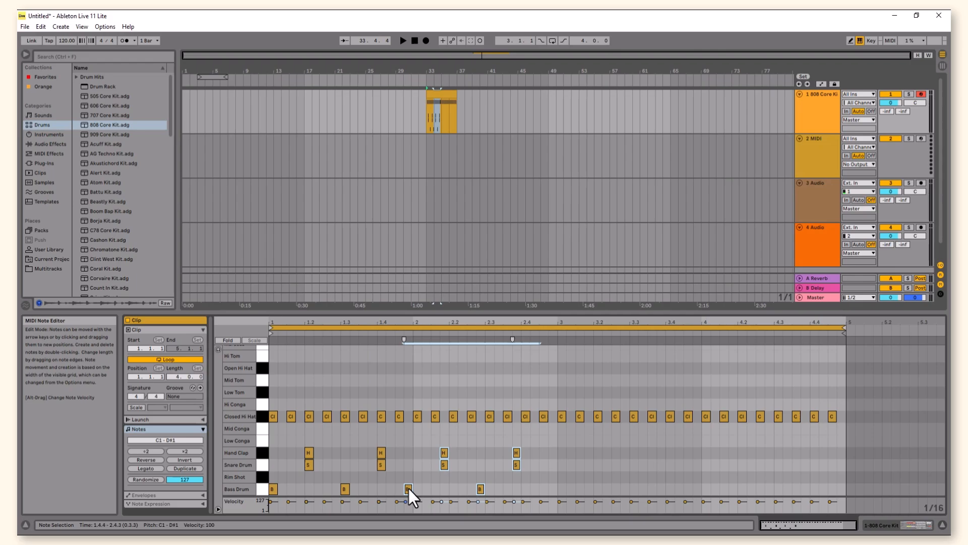
left_click_drag(272, 450, 556, 491)
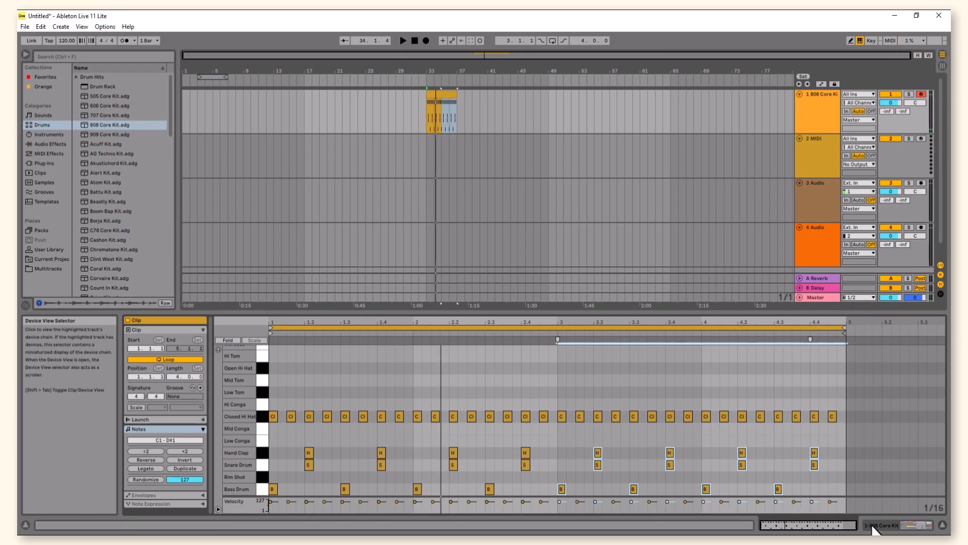
left_click(49, 154)
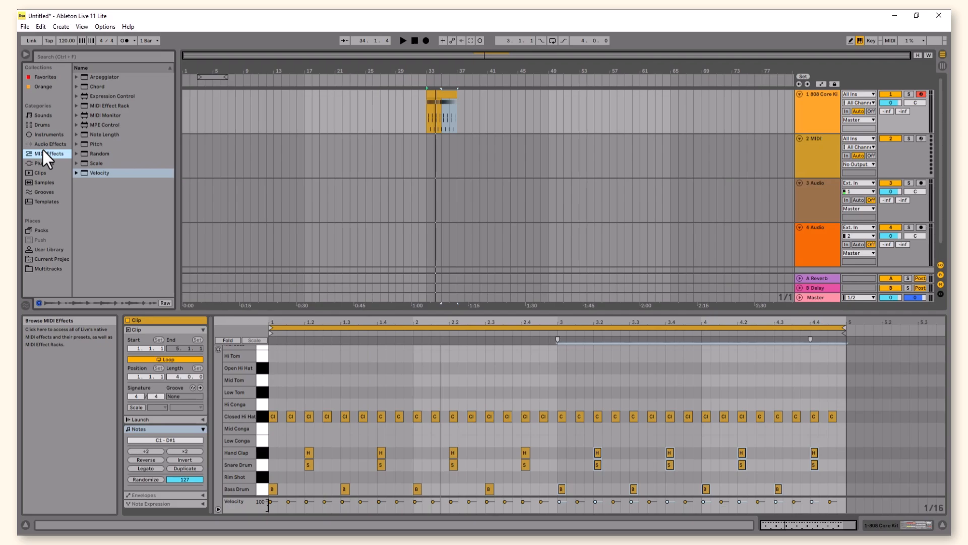
Load the Velocity MIDI effect onto the drum track and adjust its velocity randomization.
left_click(98, 153)
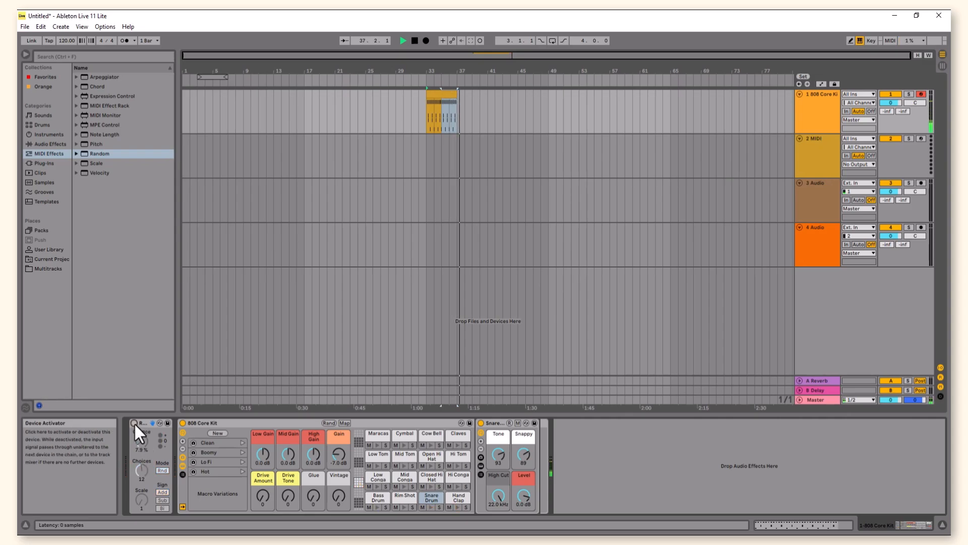
left_click(99, 172)
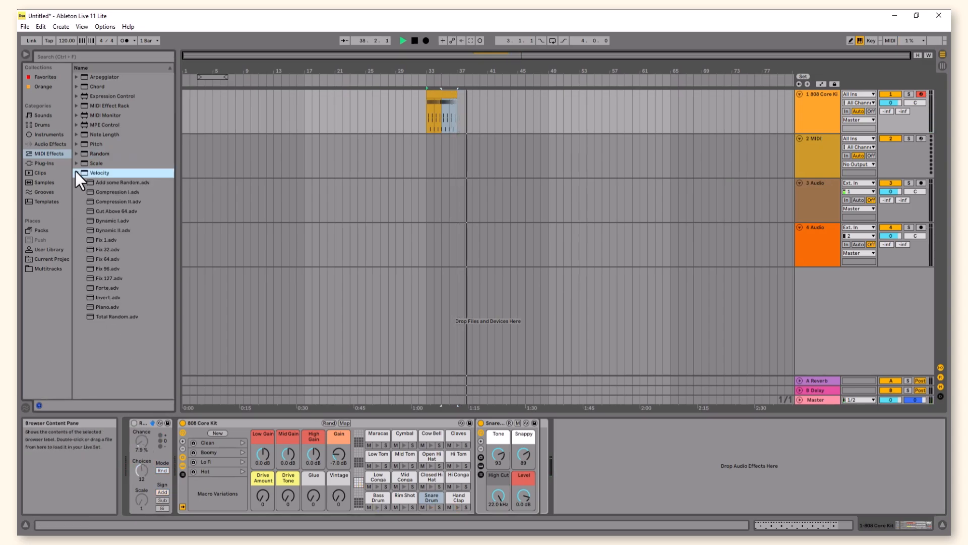
left_click(75, 173)
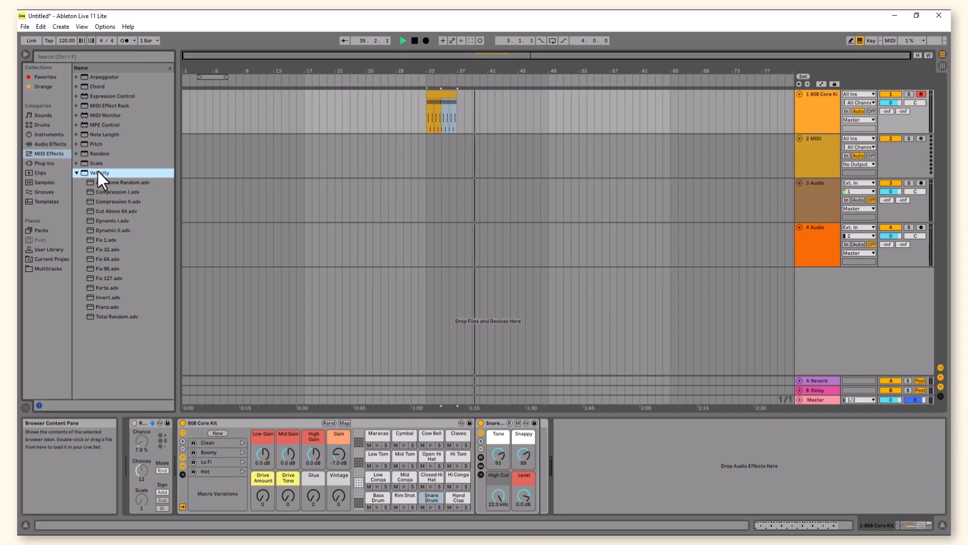
double_click(107, 181)
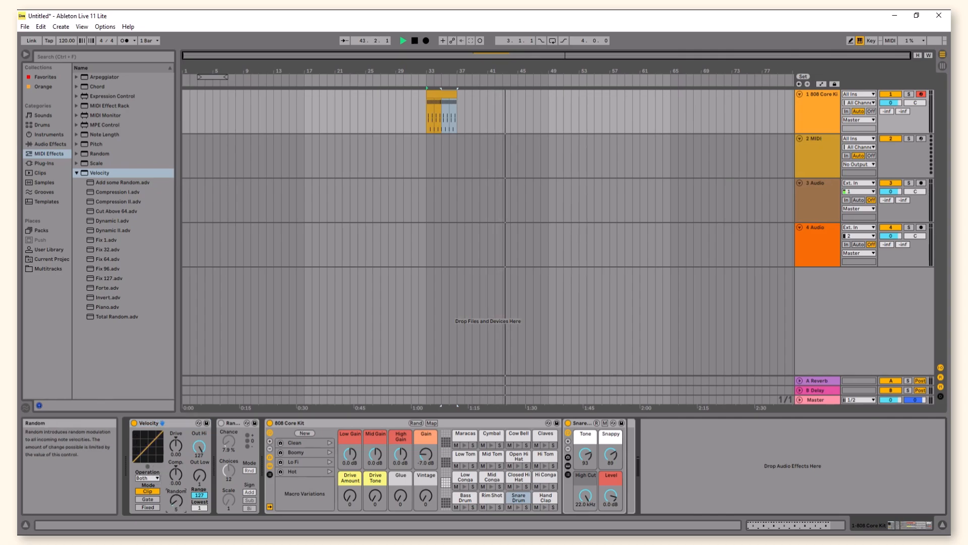
left_click(438, 93)
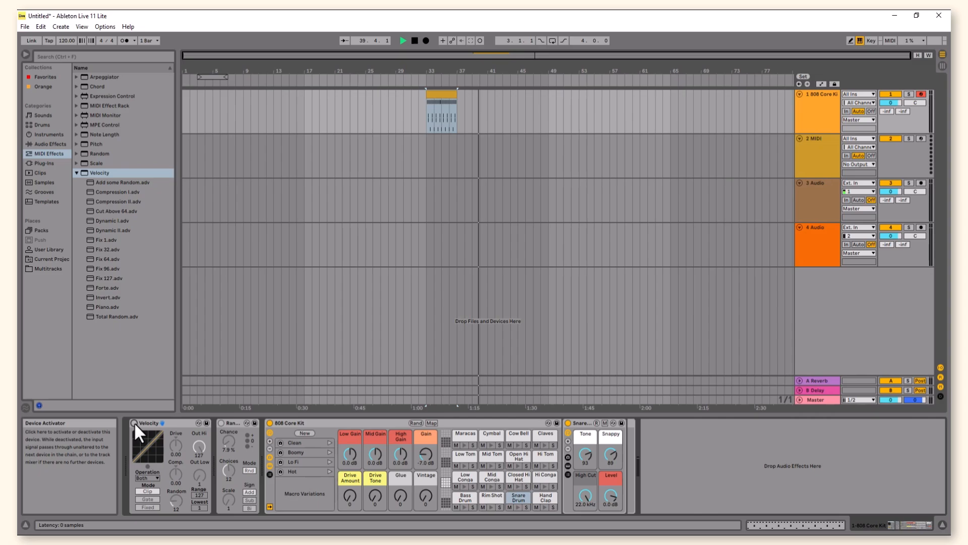
Toggle the Velocity effect, browse Grooves, and reopen the Groove Pool.
left_click(41, 192)
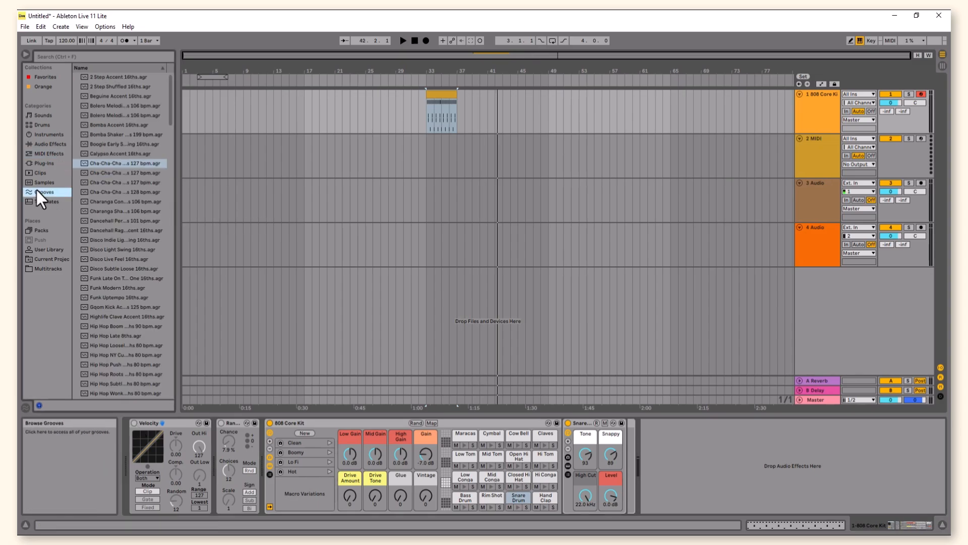
left_click(123, 211)
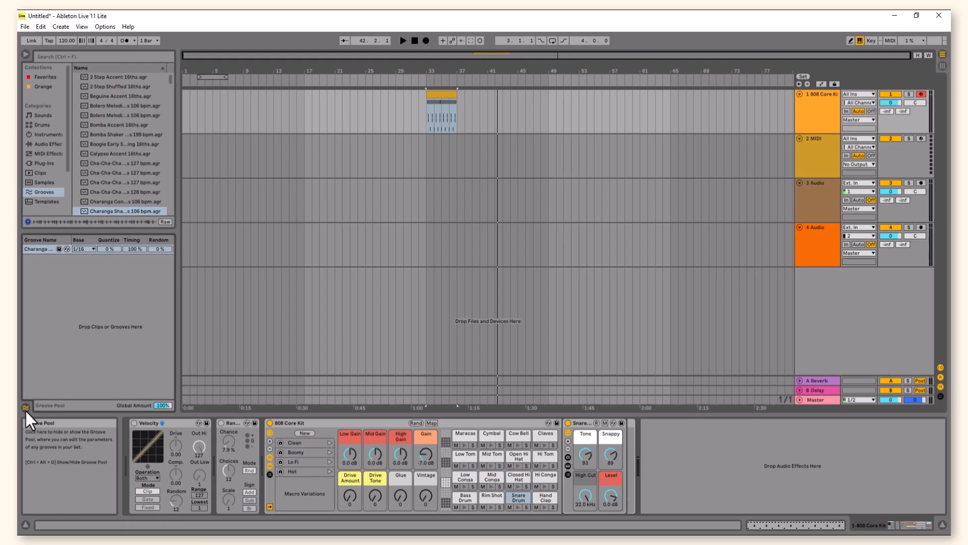
left_click(24, 407)
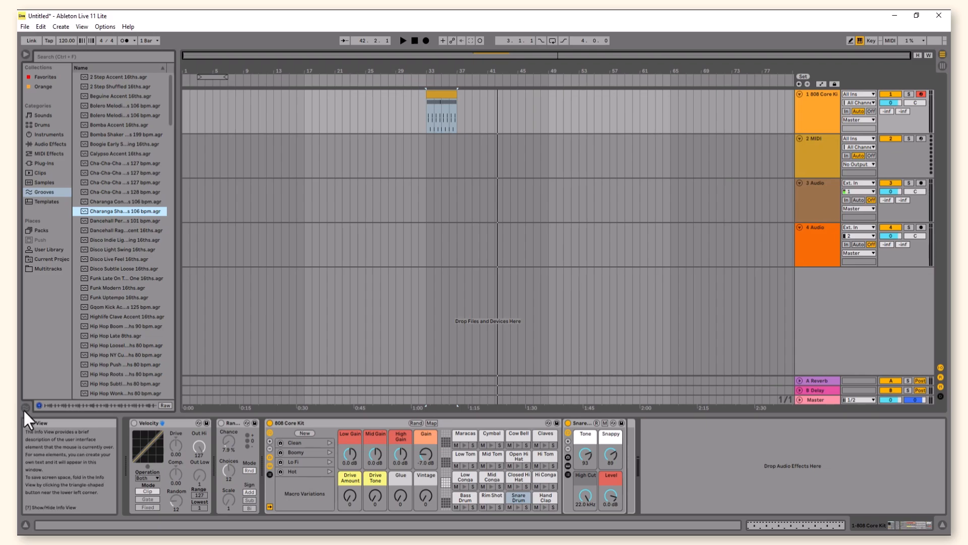
left_click(25, 413)
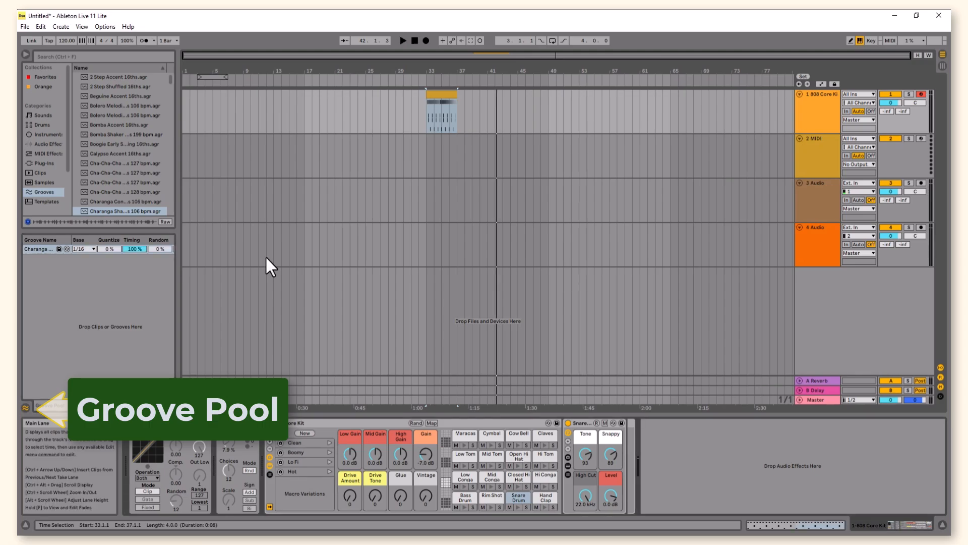
Add the Charanga and Disco grooves to the Groove Pool.
left_click(441, 99)
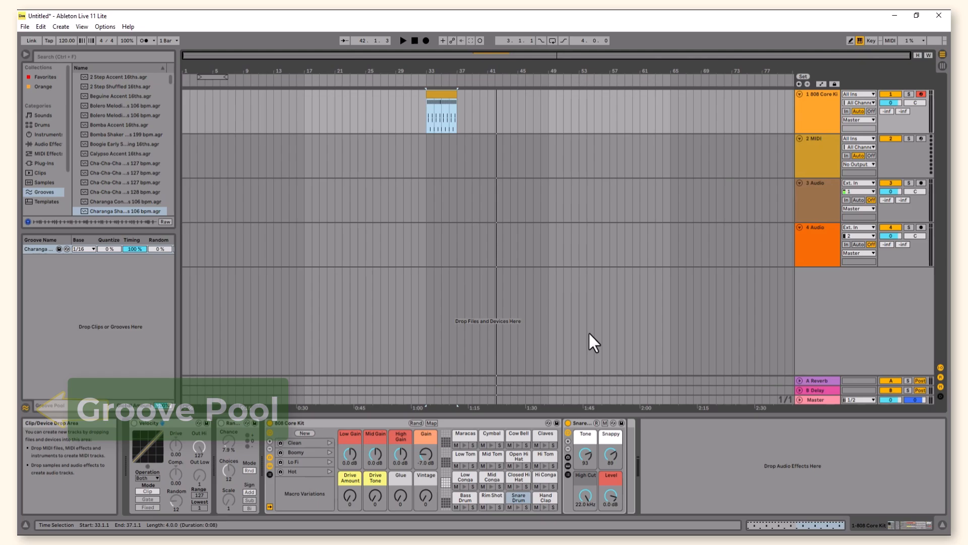
left_click(402, 40)
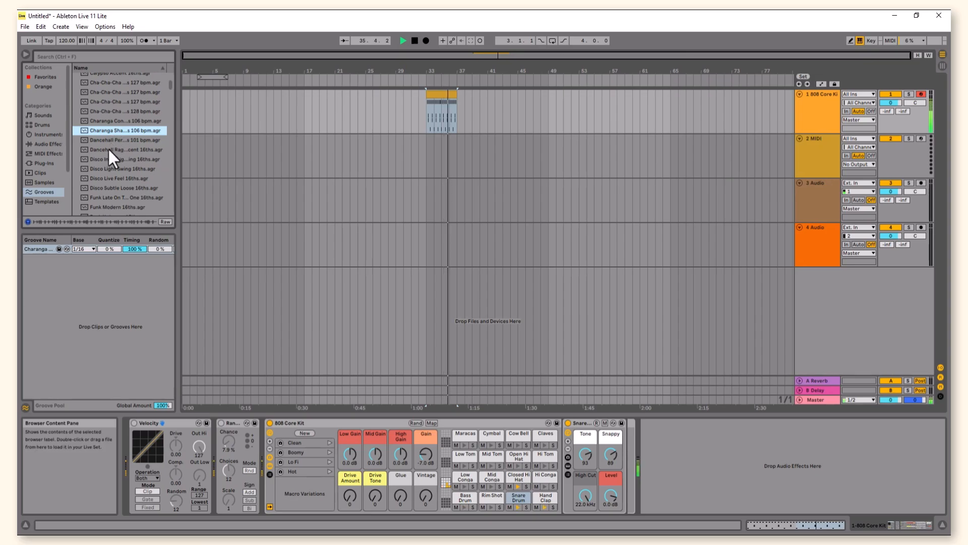
double_click(125, 159)
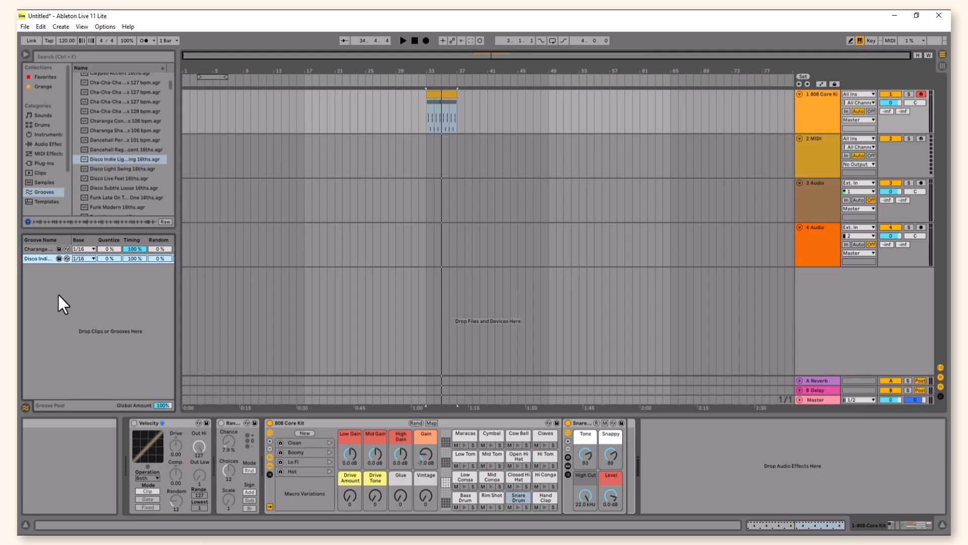
left_click(440, 111)
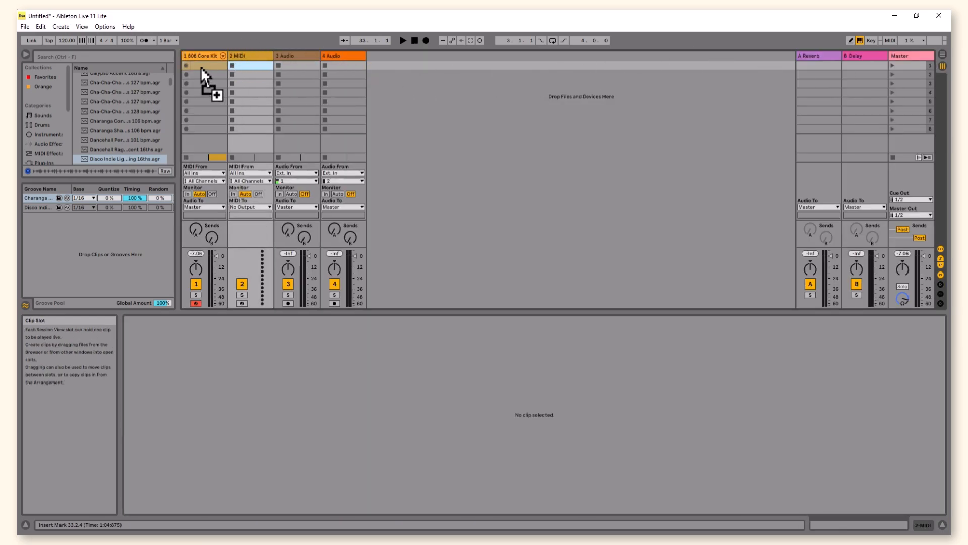
Select the 808 Core Kit drum clip in the Session View grid.
left_click(189, 64)
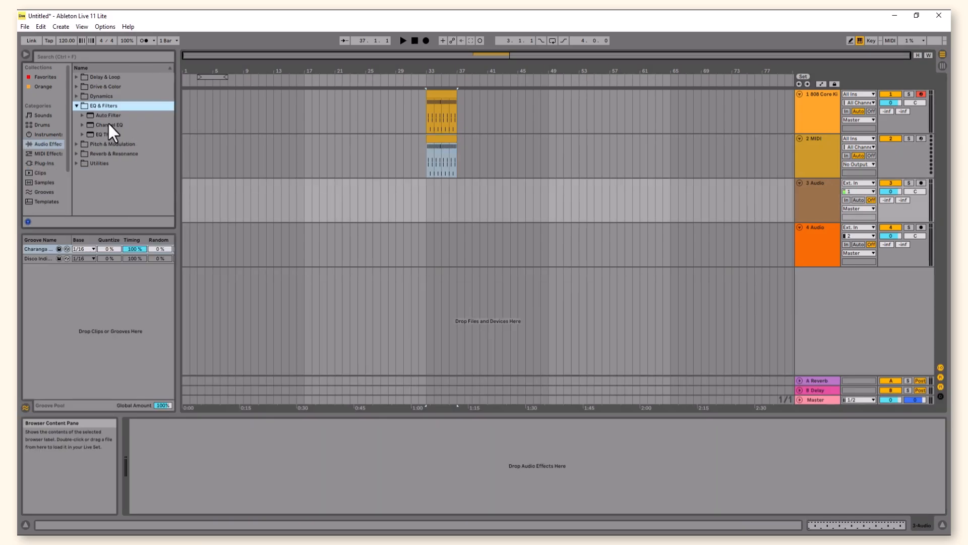
Add Channel EQ, Saturator, Compressor and further effects, ending with Tuner, to 3 Audio.
left_click(110, 124)
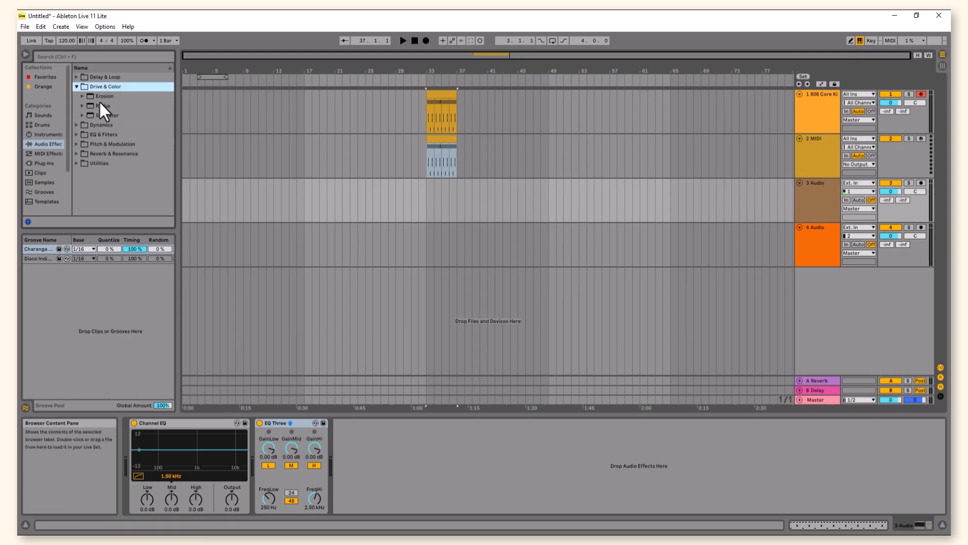
double_click(105, 115)
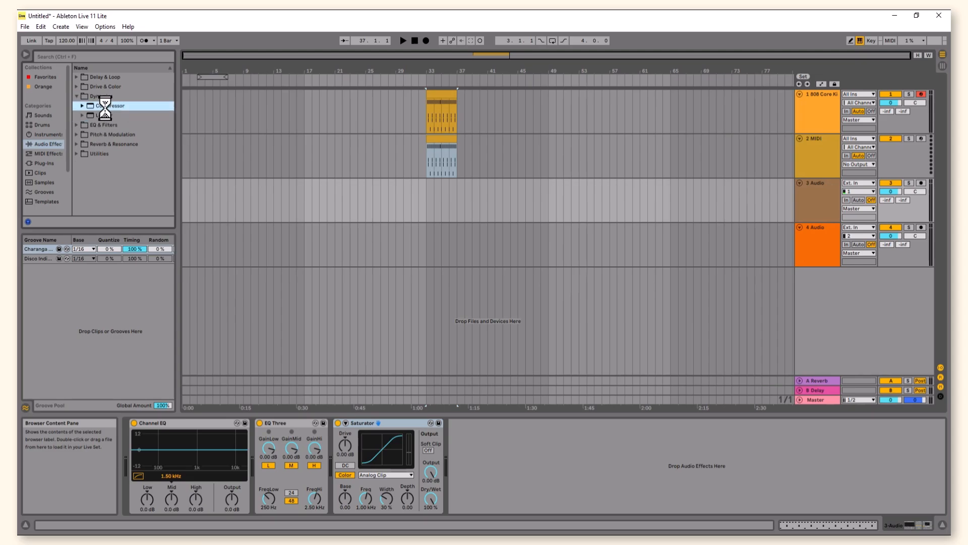
double_click(109, 105)
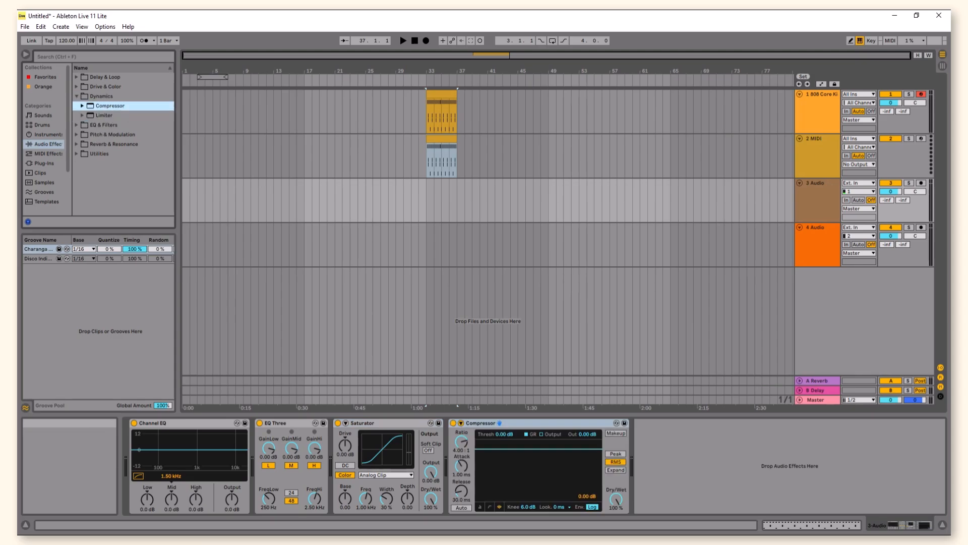
mouse_move(124, 176)
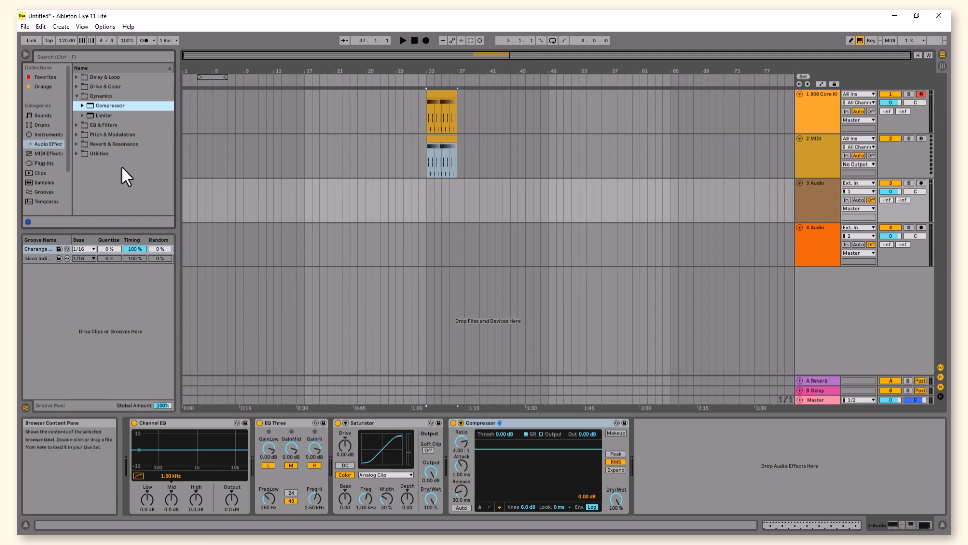
left_click(111, 115)
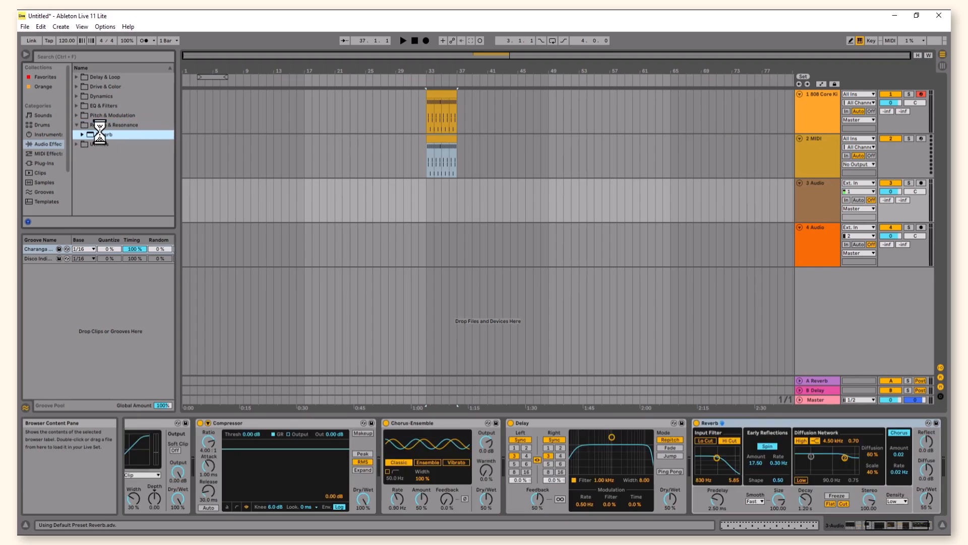
left_click(77, 124)
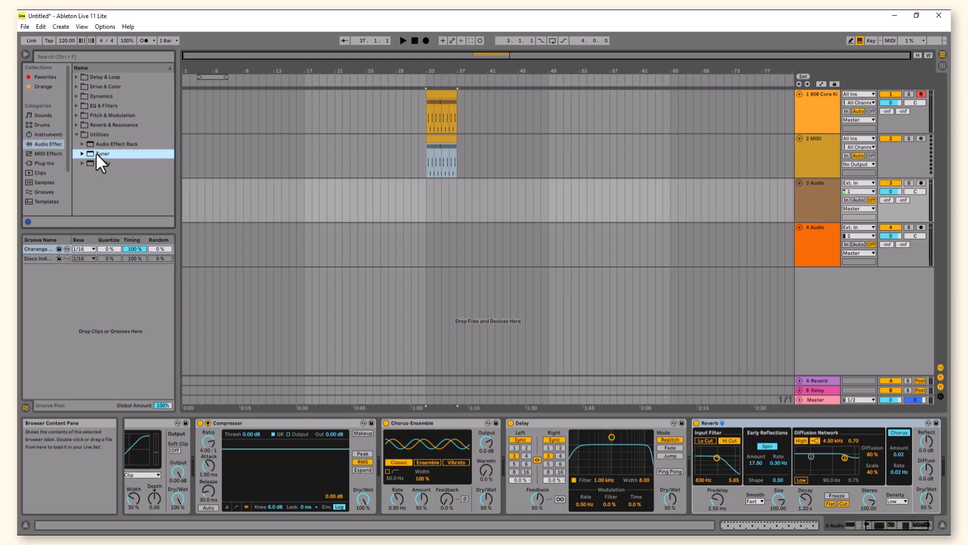
double_click(102, 153)
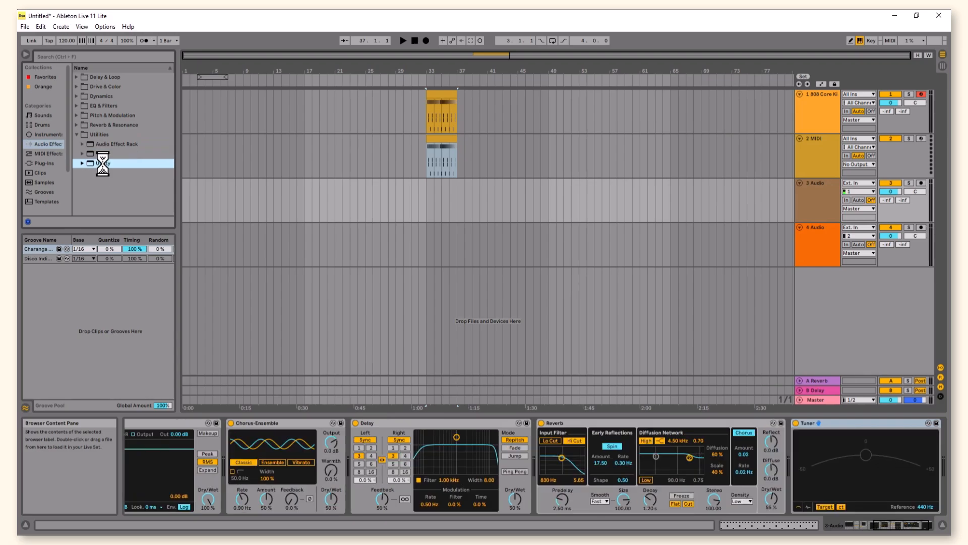